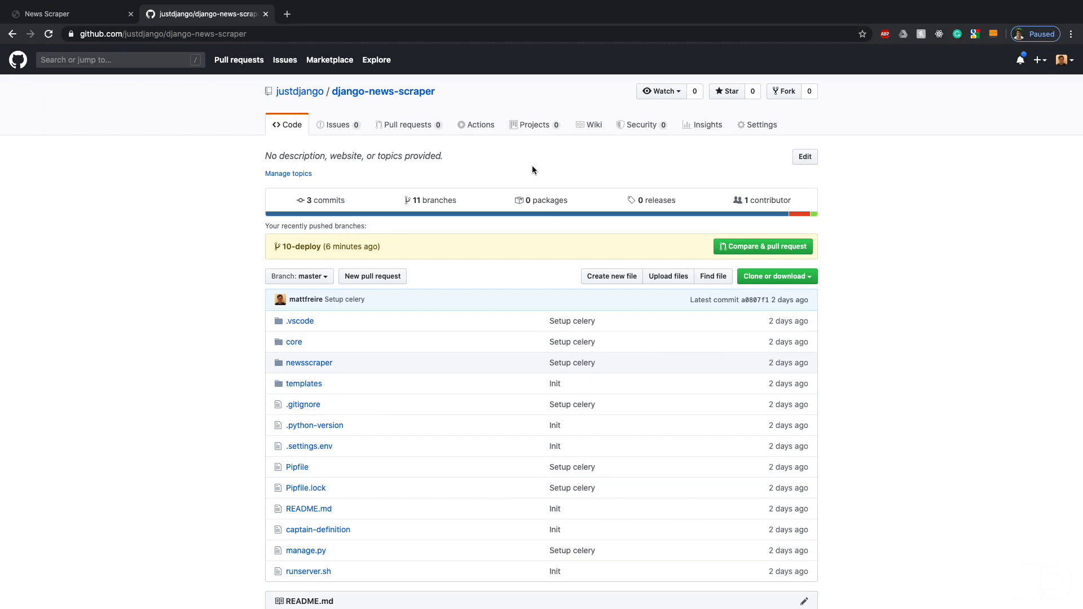
pyautogui.moveTo(456, 103)
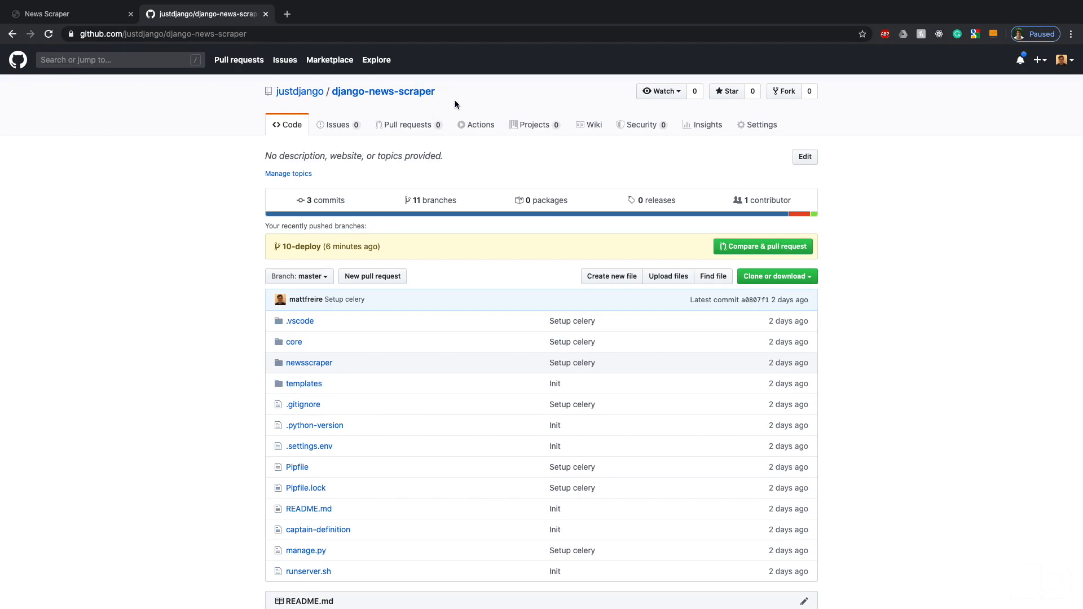
pyautogui.moveTo(536, 174)
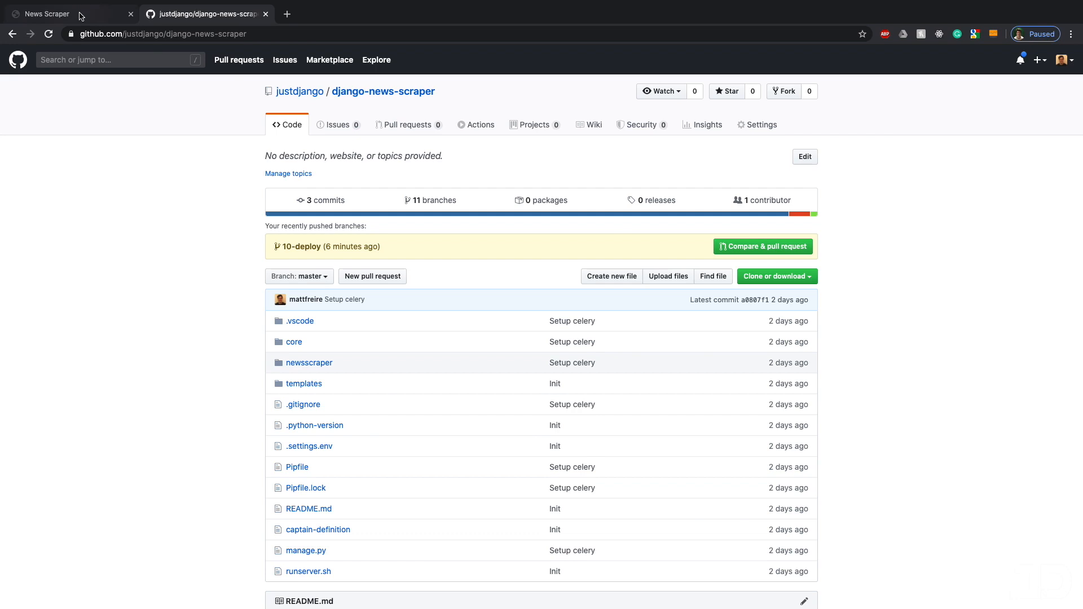
# Switch to the News Scraper site and scroll through its 20 scraped Dev.to Django articles.
pyautogui.click(43, 14)
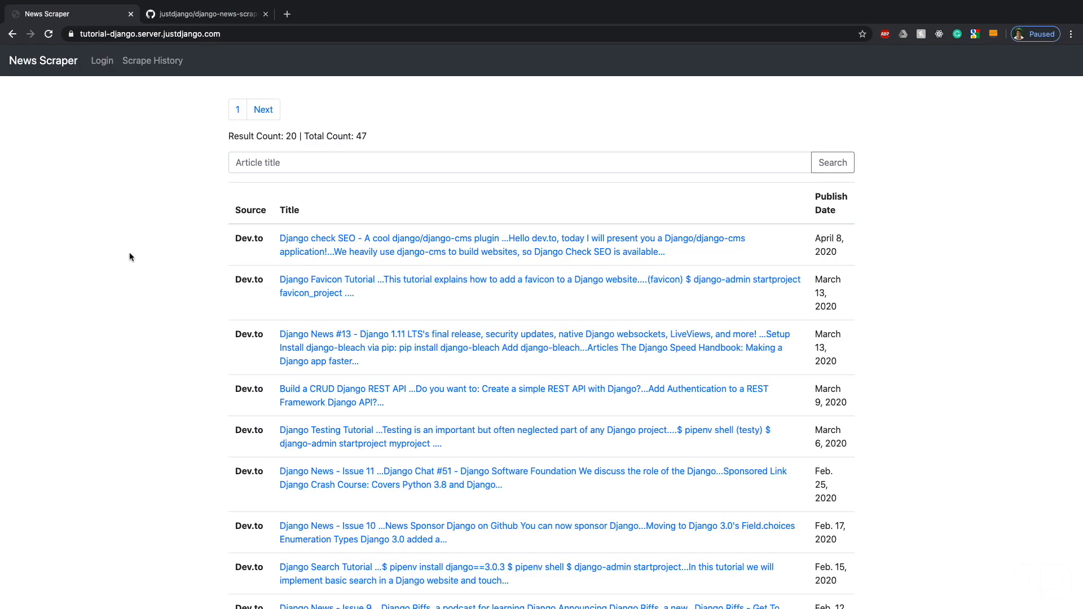
pyautogui.scroll(-3)
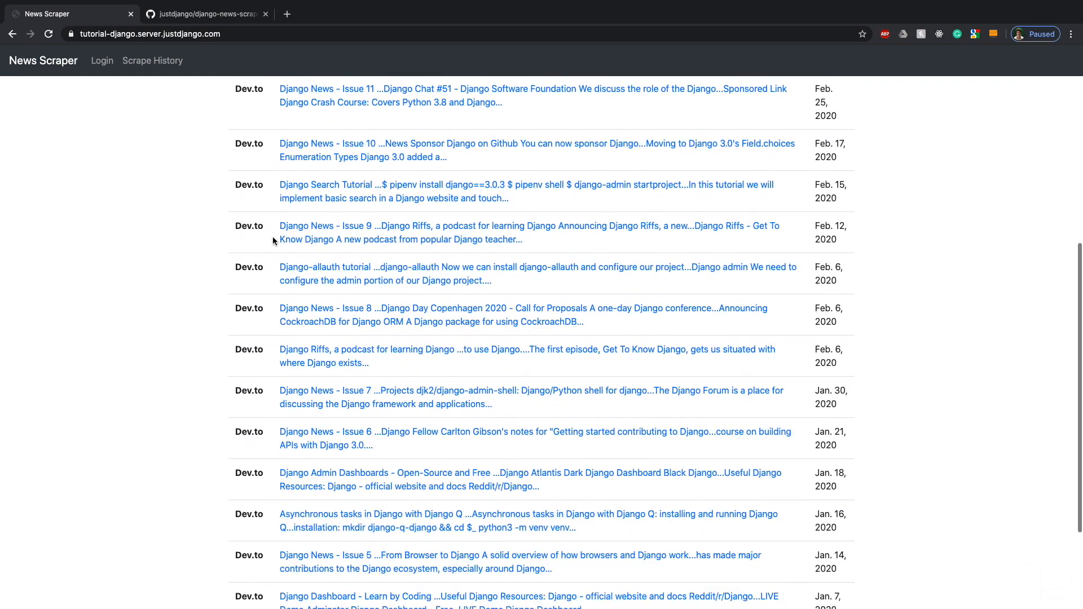
pyautogui.scroll(3)
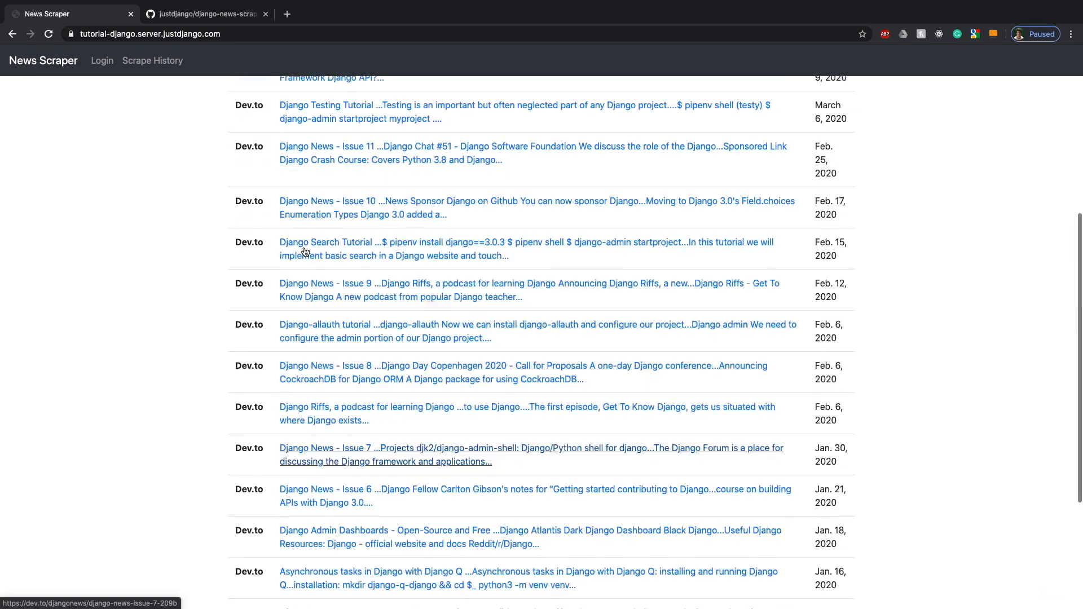
pyautogui.scroll(3)
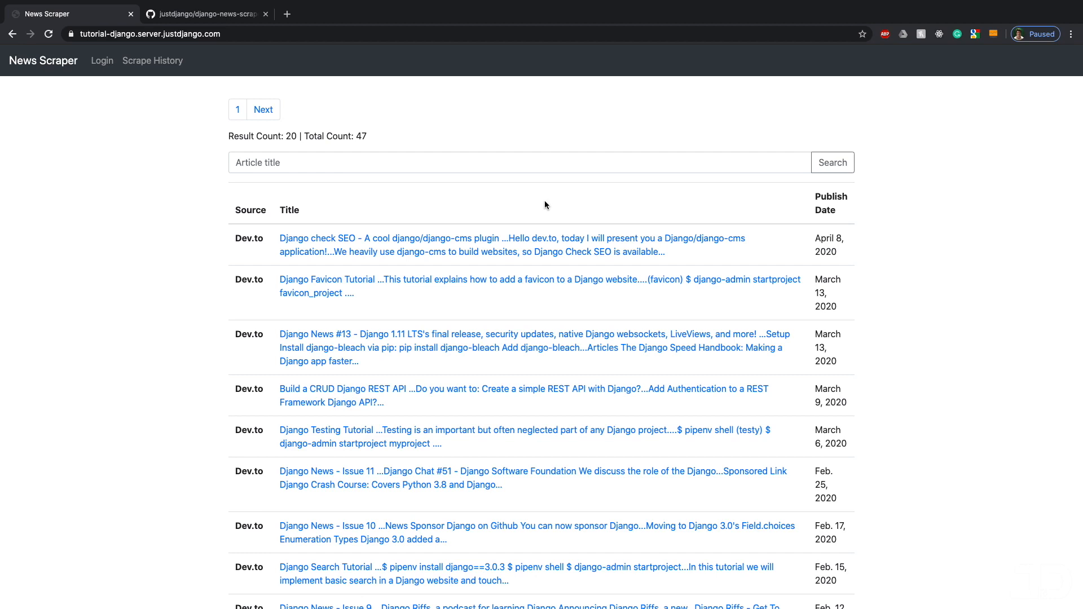
pyautogui.moveTo(520, 284)
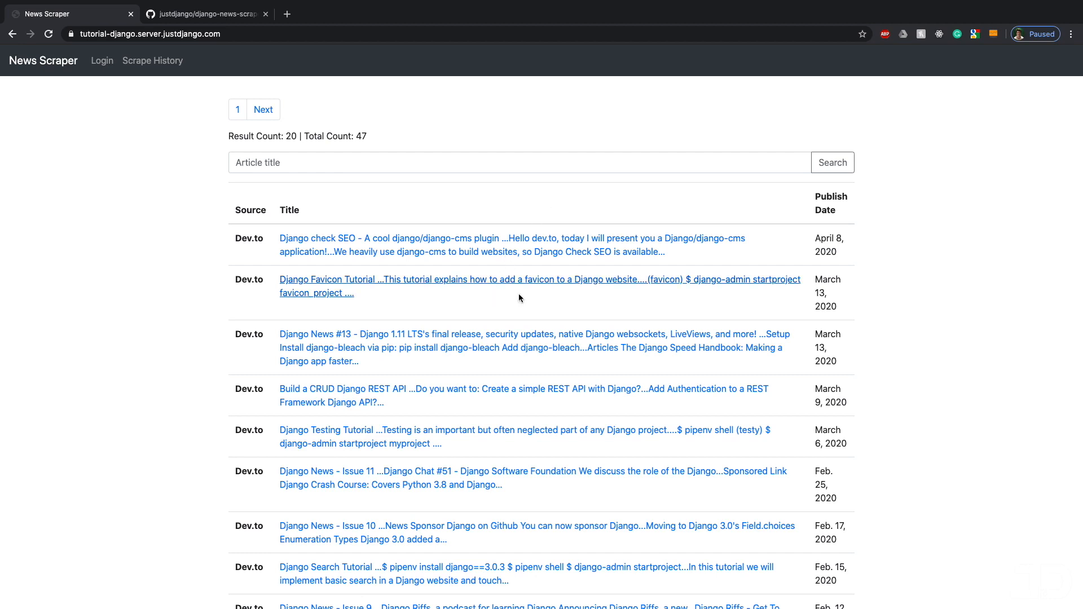
pyautogui.moveTo(290, 22)
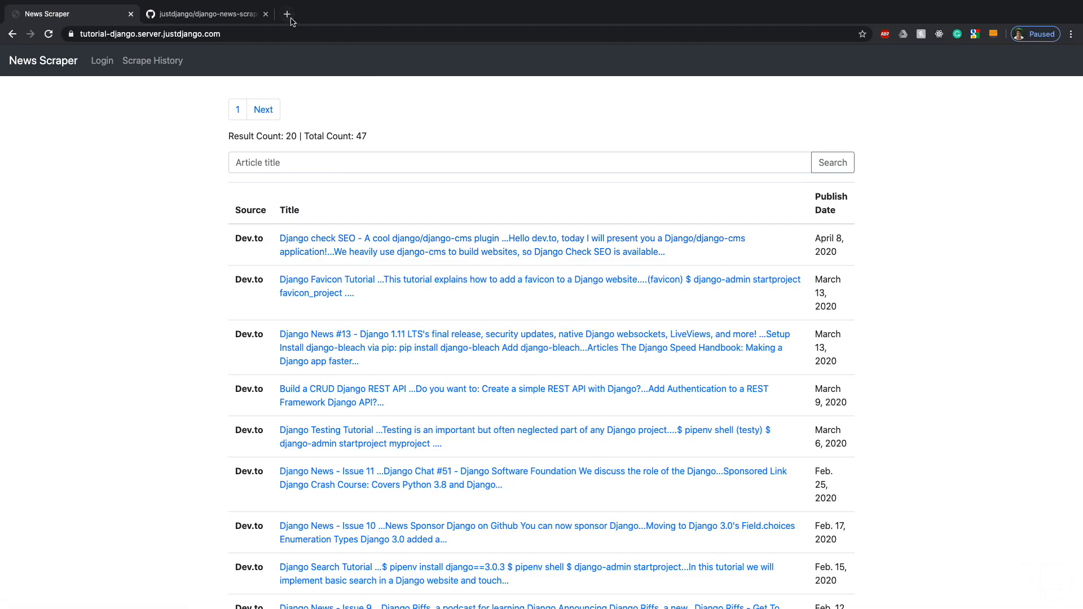
# Load dev.to in a new tab, scroll its home feed, and focus the Search box.
pyautogui.click(287, 13)
pyautogui.write('dev.to')
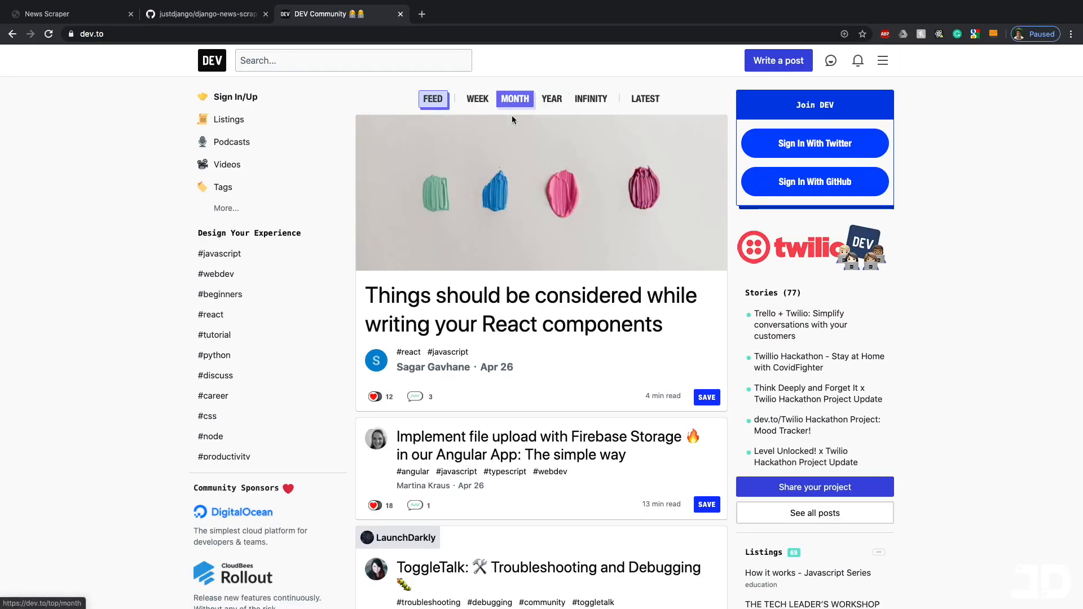
pyautogui.scroll(-3)
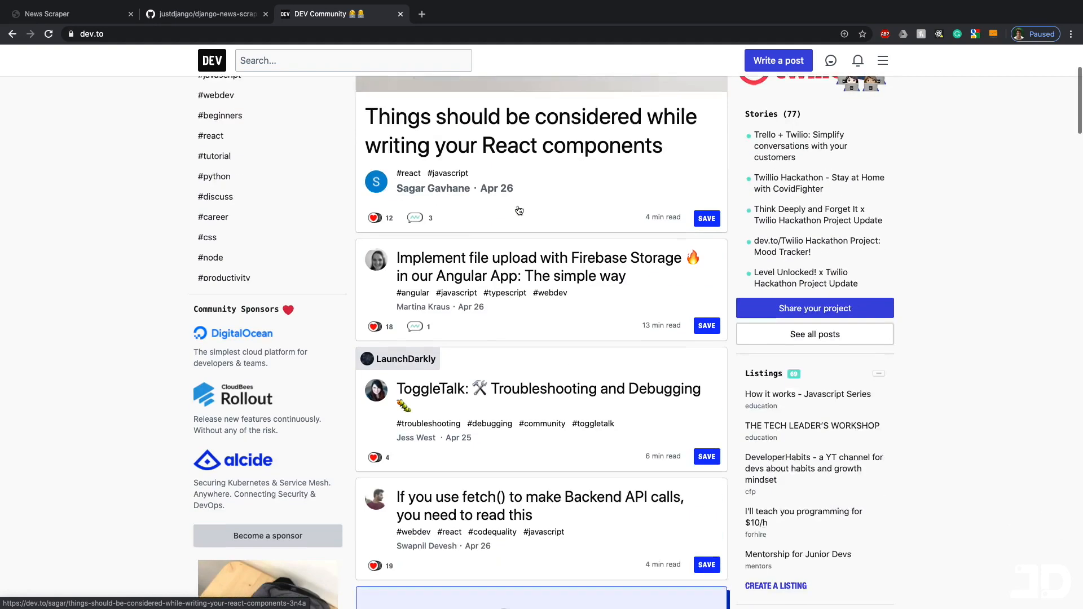
pyautogui.scroll(-3)
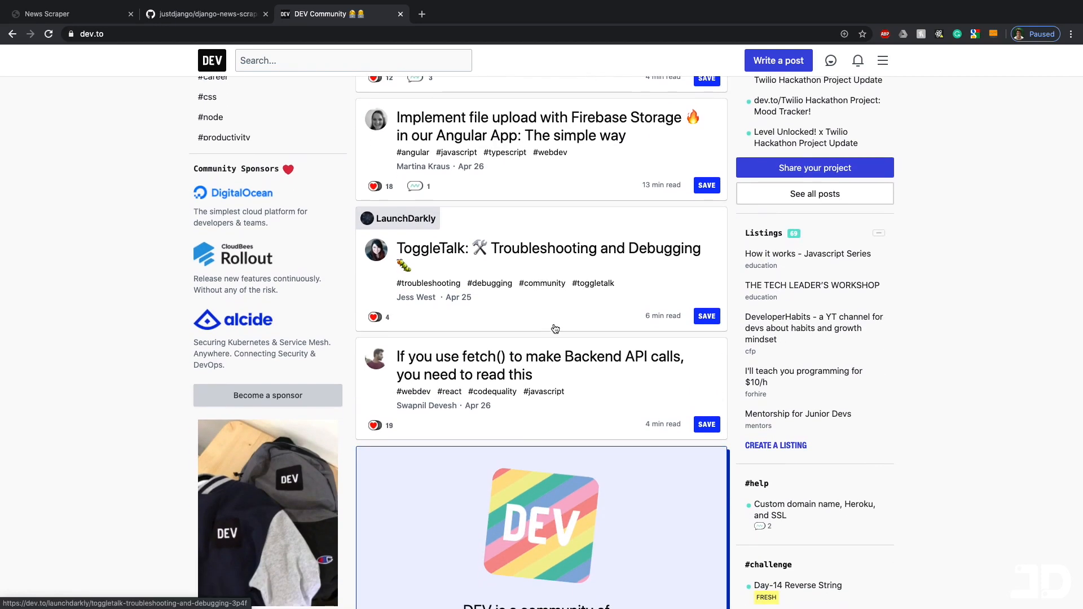
pyautogui.scroll(3)
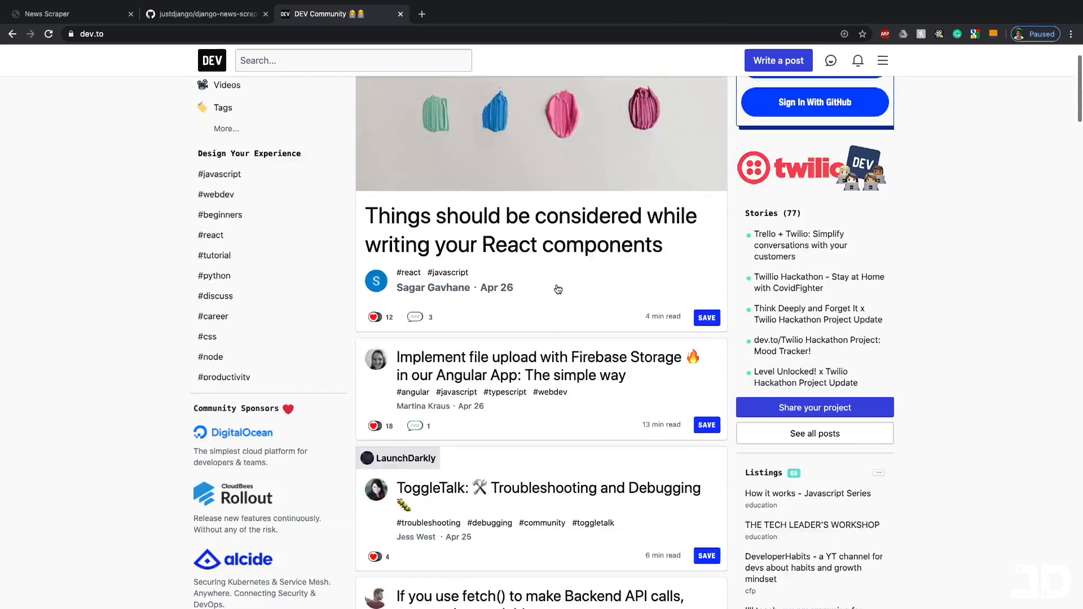
pyautogui.click(354, 60)
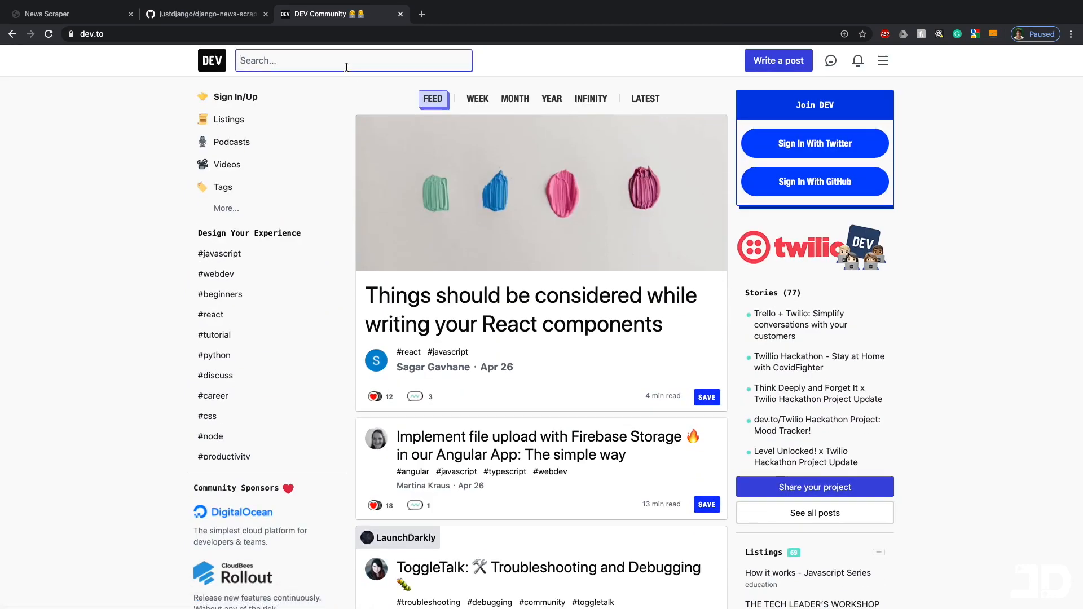
# Search DEV Community for 'django' and scroll through the post results.
pyautogui.write('django')
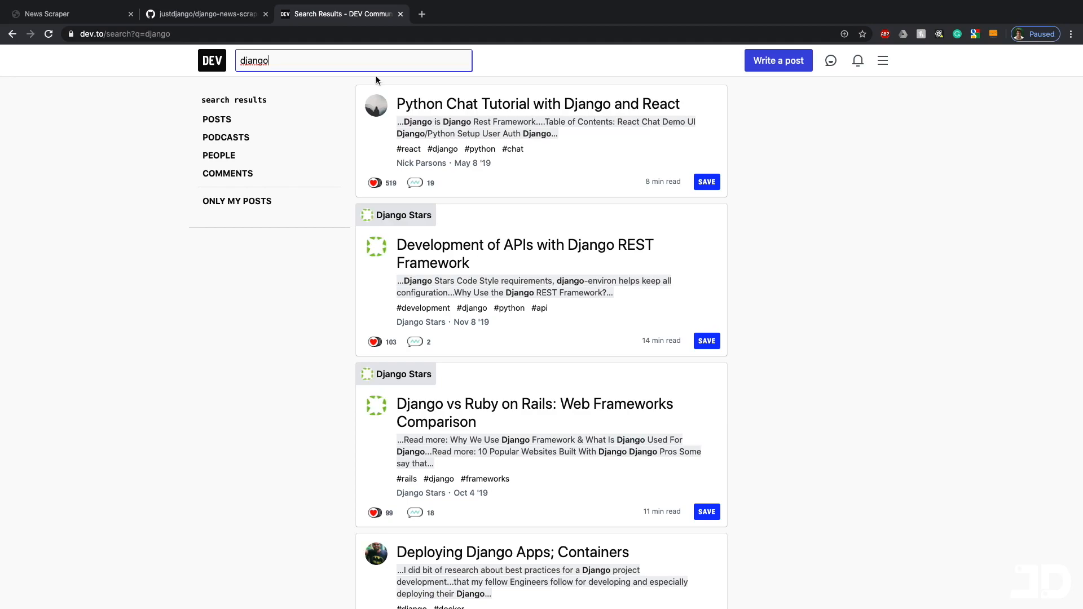
pyautogui.scroll(-3)
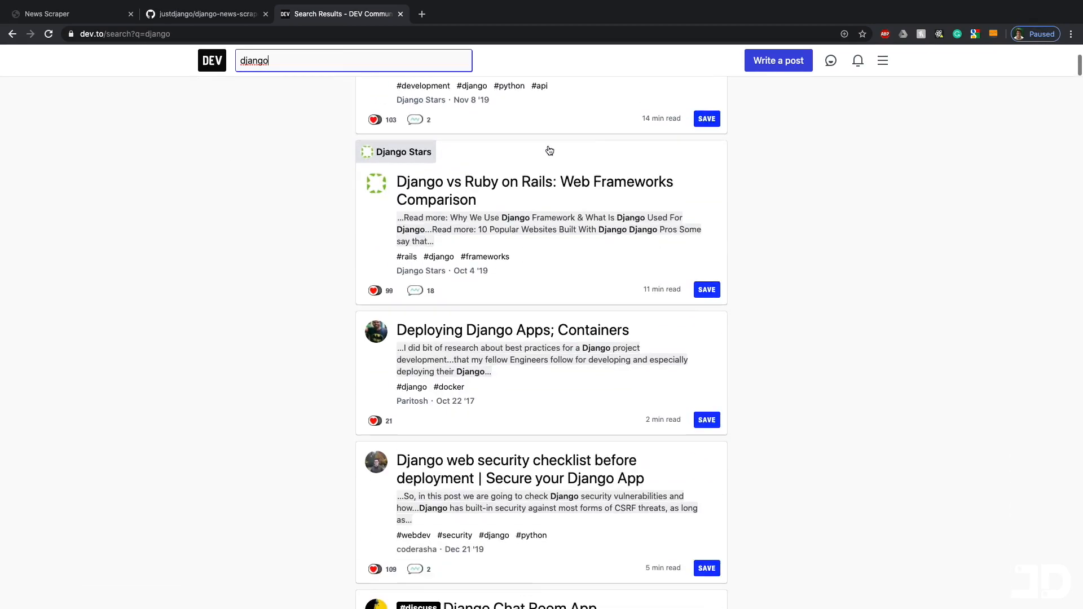
pyautogui.scroll(-3)
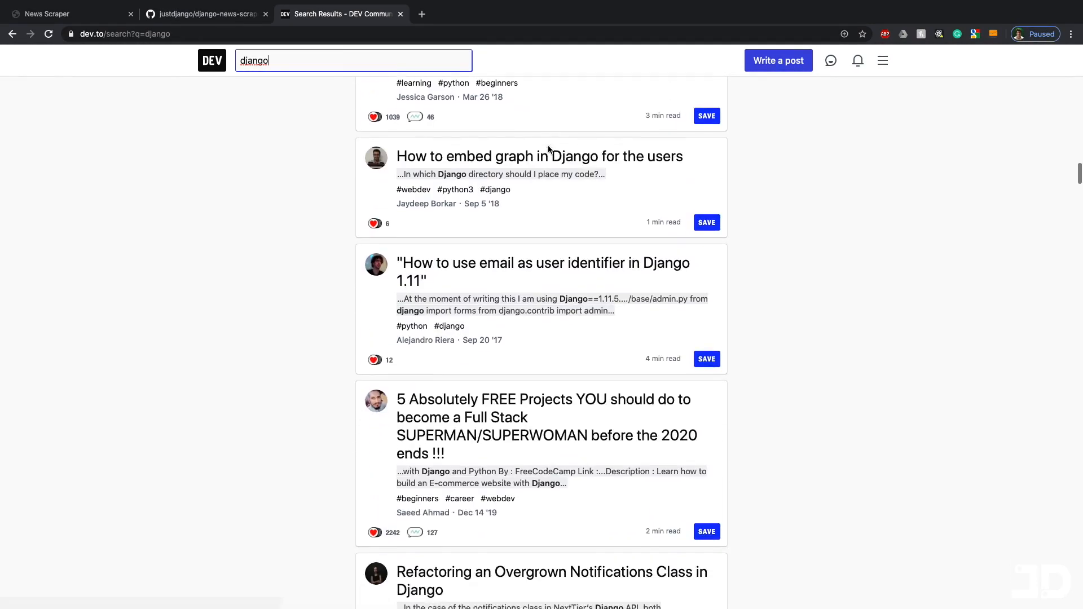
pyautogui.scroll(3)
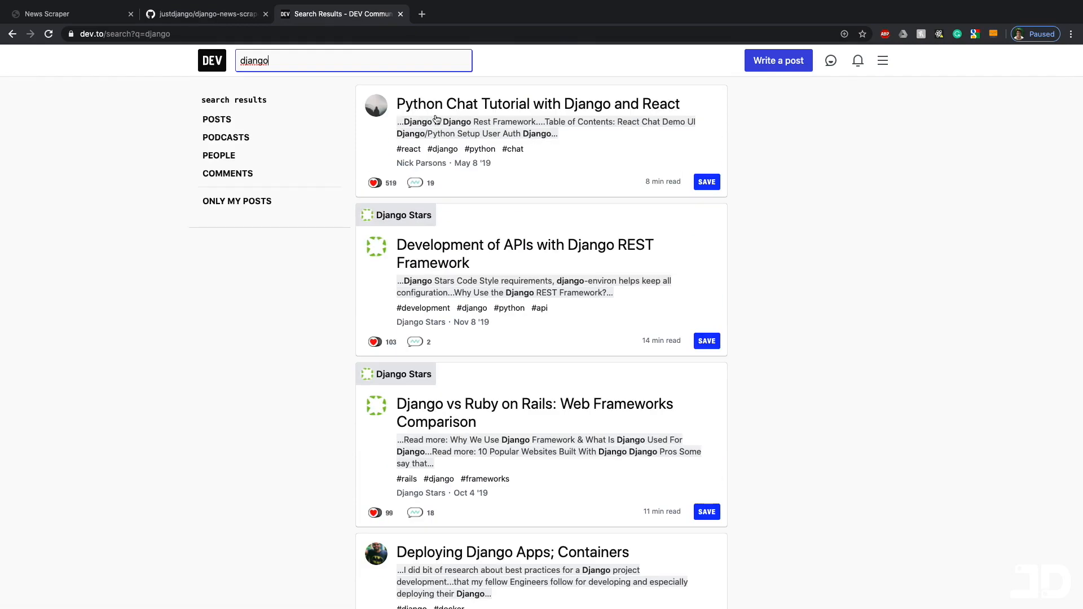
pyautogui.moveTo(478, 175)
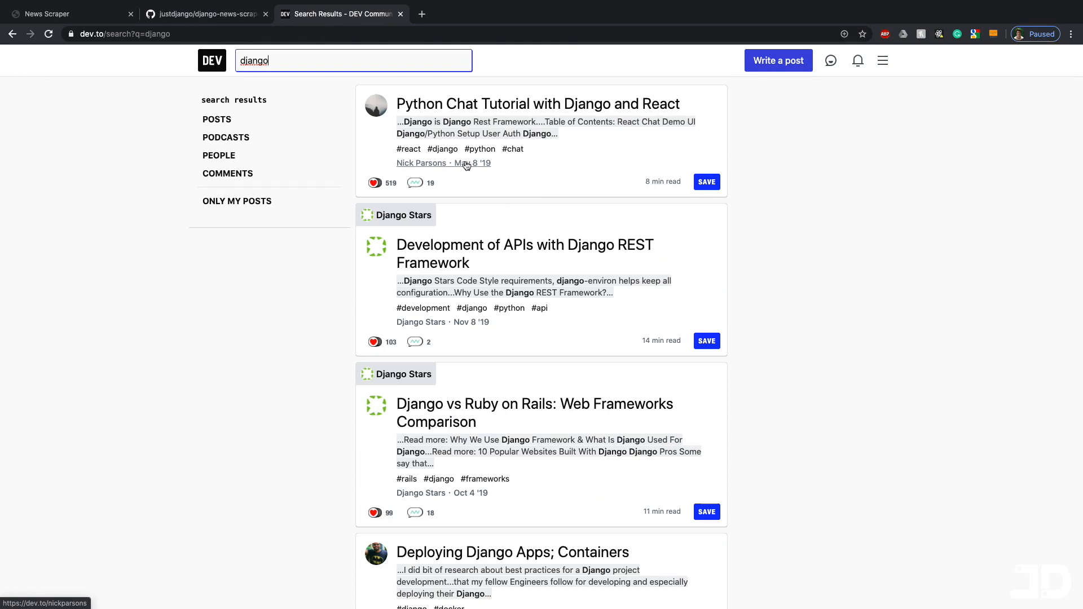
pyautogui.moveTo(475, 167)
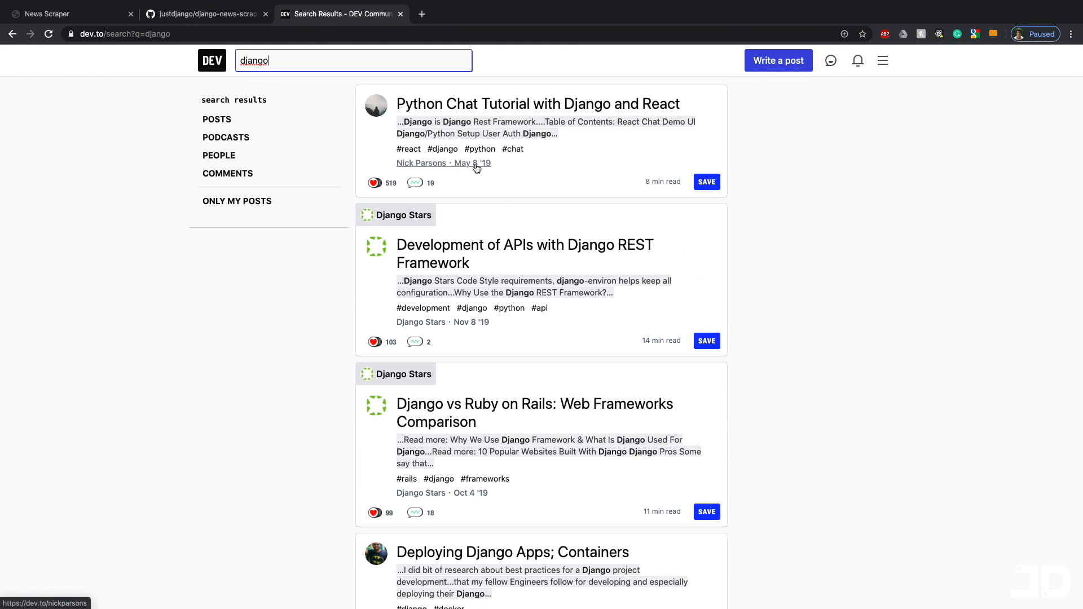
pyautogui.moveTo(544, 154)
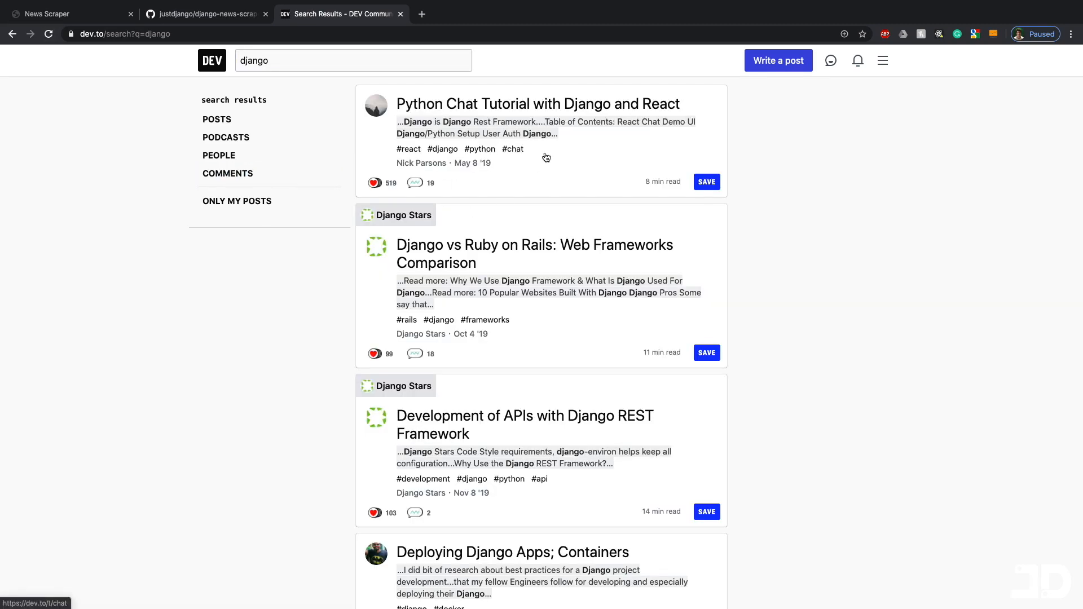
pyautogui.moveTo(726, 174)
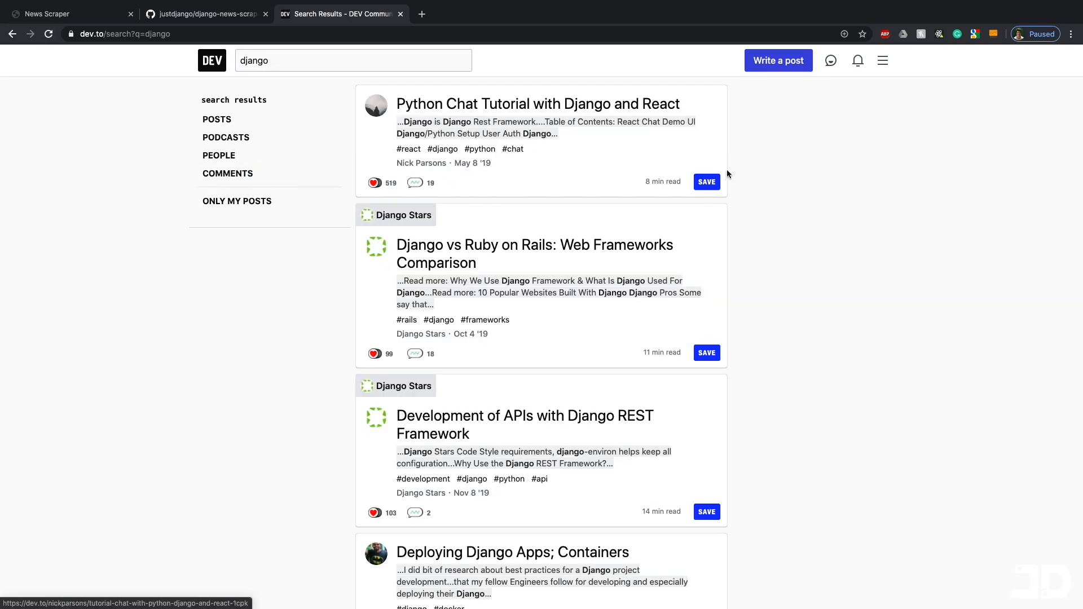
pyautogui.moveTo(541, 152)
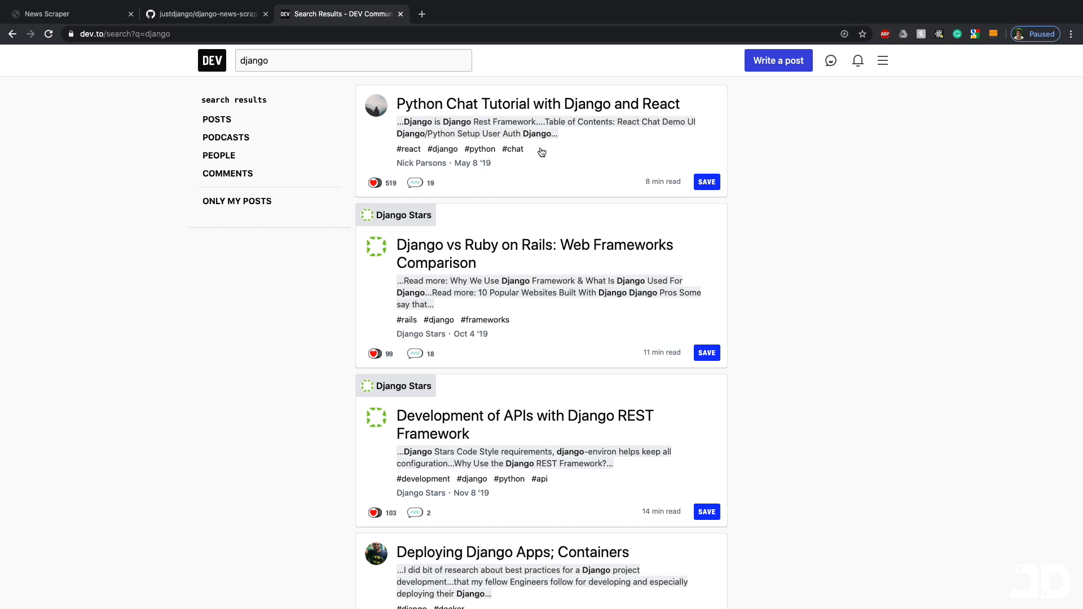
pyautogui.moveTo(532, 151)
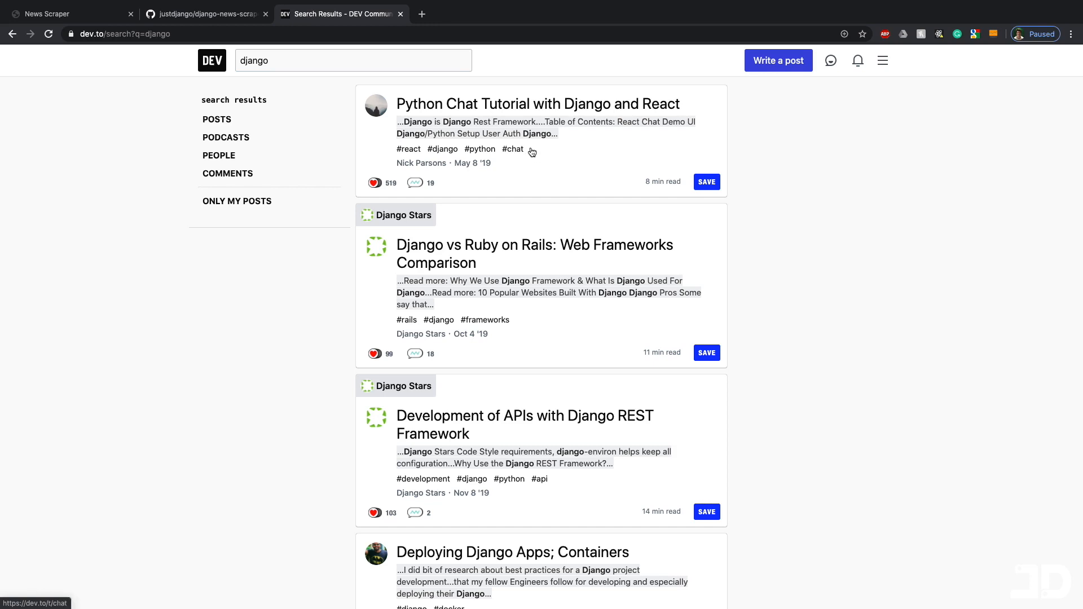
pyautogui.moveTo(509, 175)
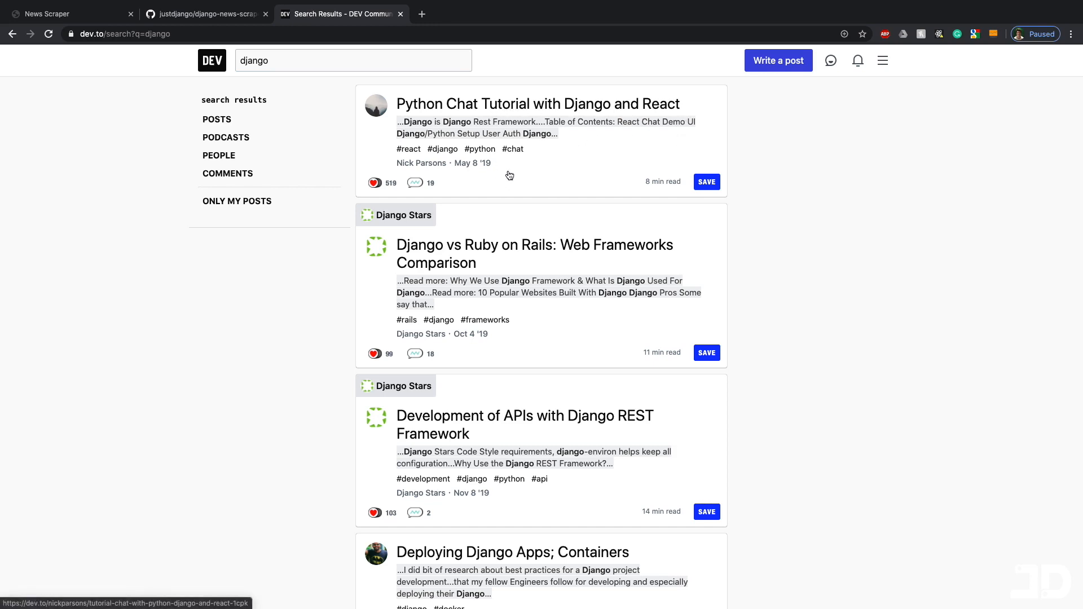
pyautogui.moveTo(503, 130)
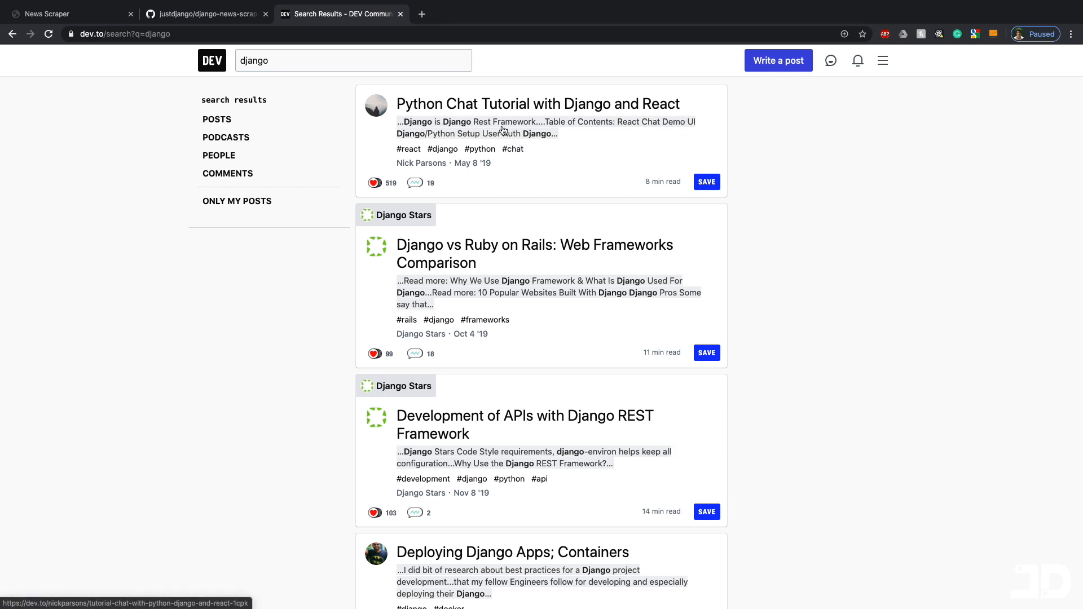
pyautogui.moveTo(538, 158)
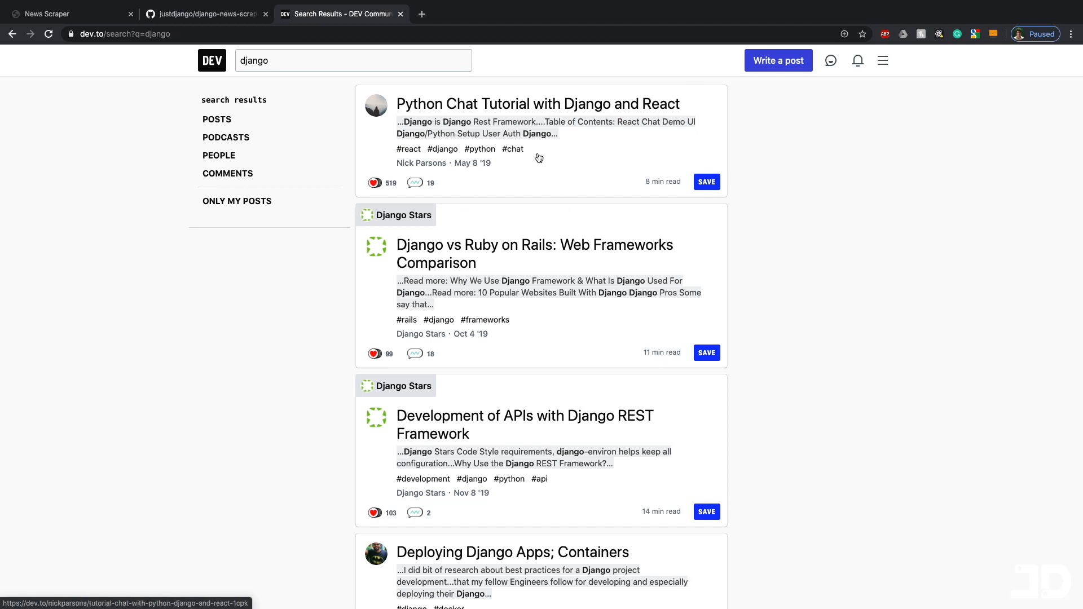
pyautogui.moveTo(542, 154)
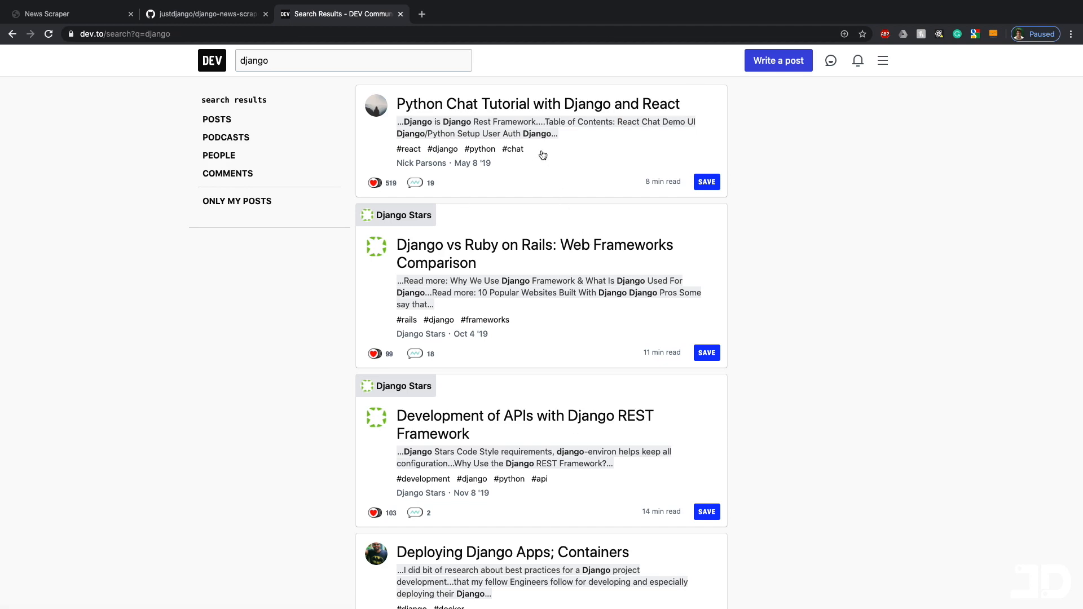
pyautogui.moveTo(564, 148)
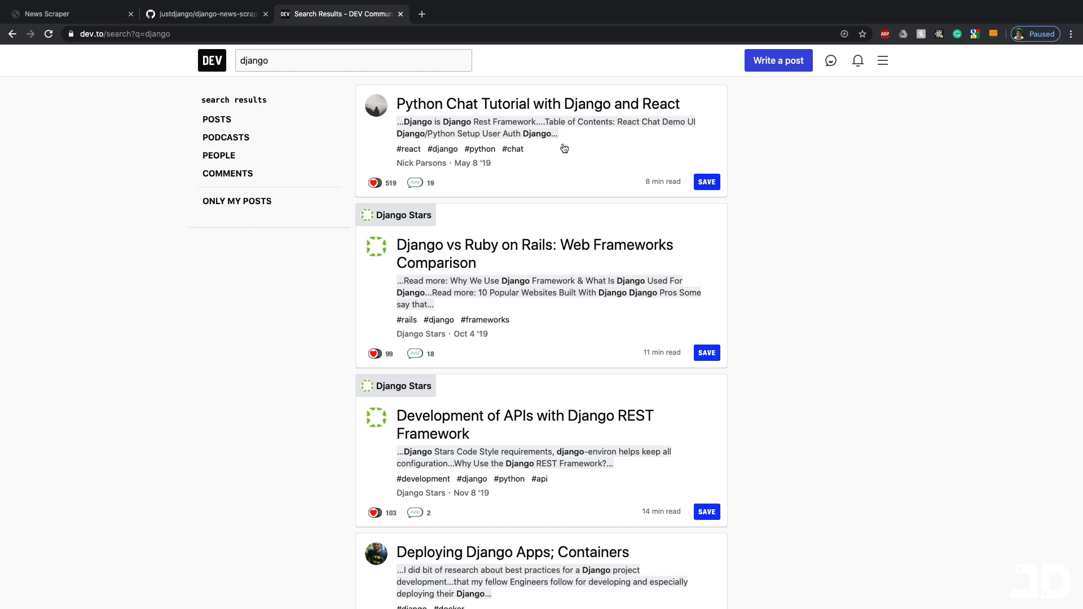
pyautogui.moveTo(536, 153)
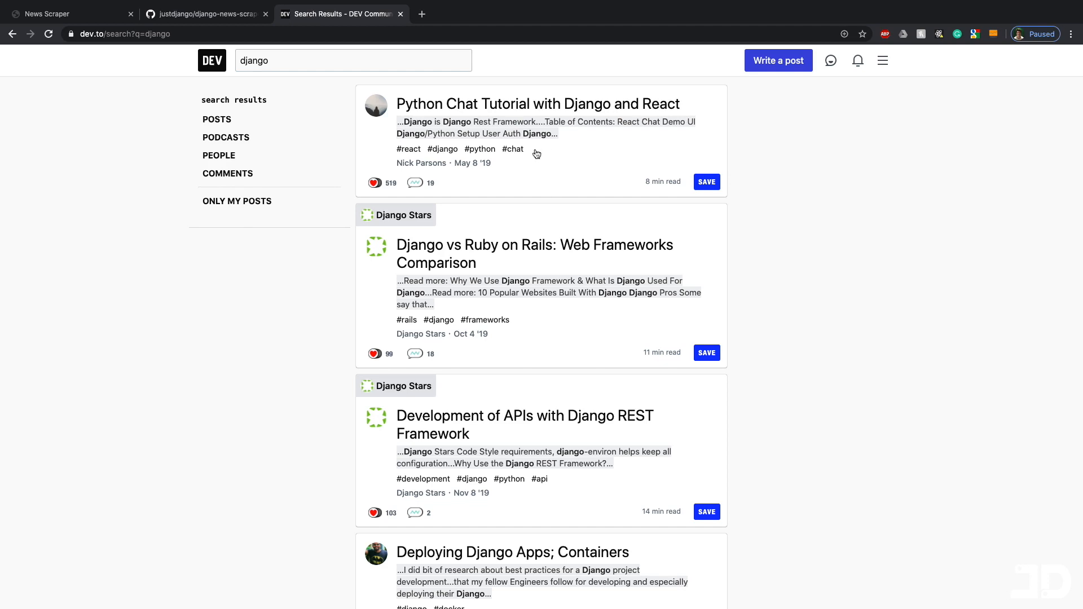
pyautogui.moveTo(559, 154)
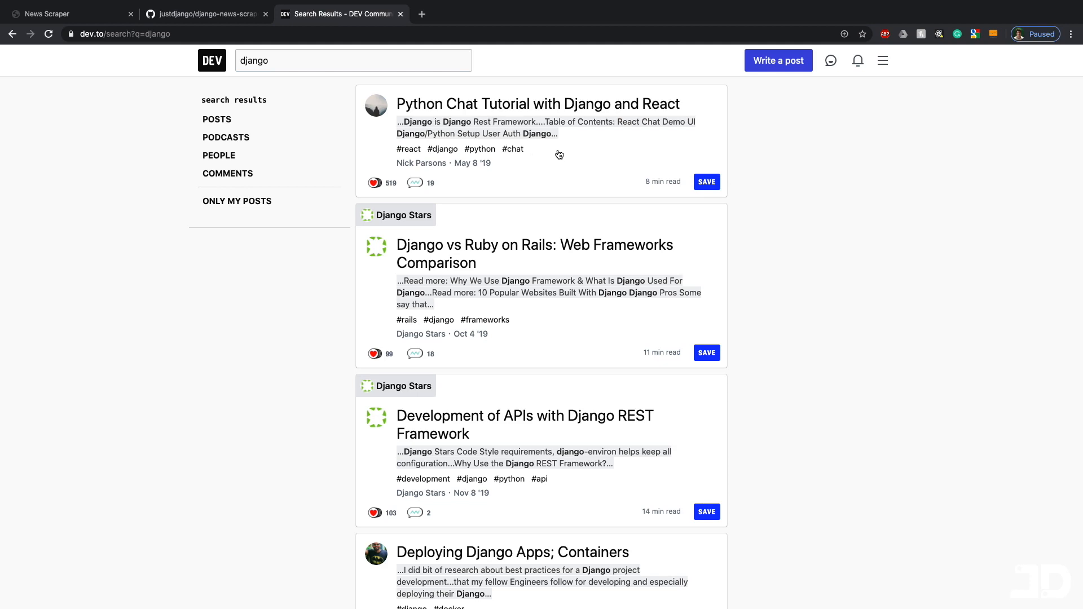
pyautogui.moveTo(536, 149)
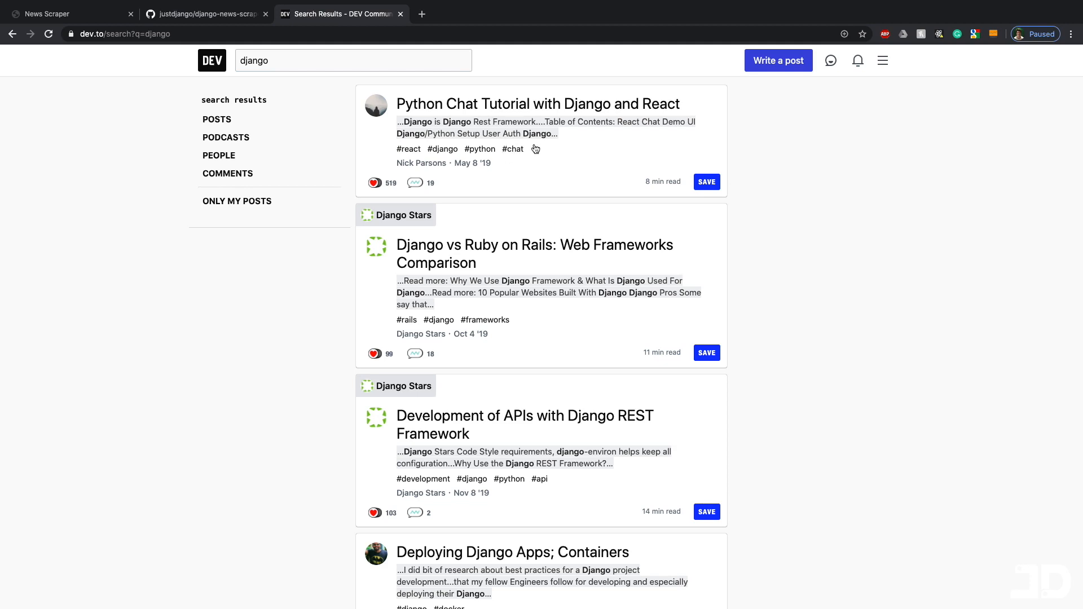
pyautogui.moveTo(537, 153)
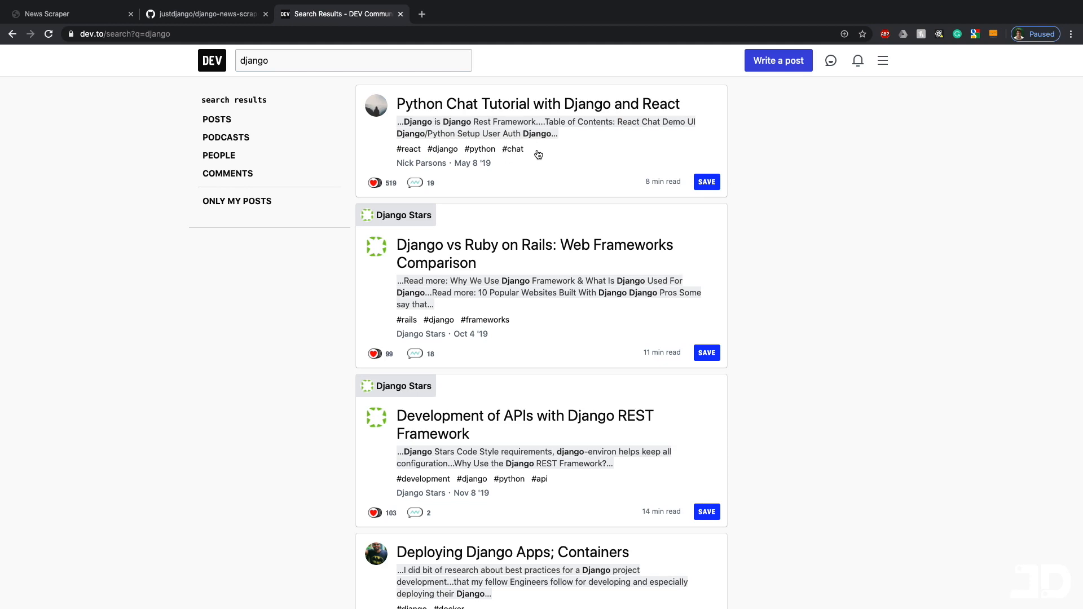
pyautogui.moveTo(542, 153)
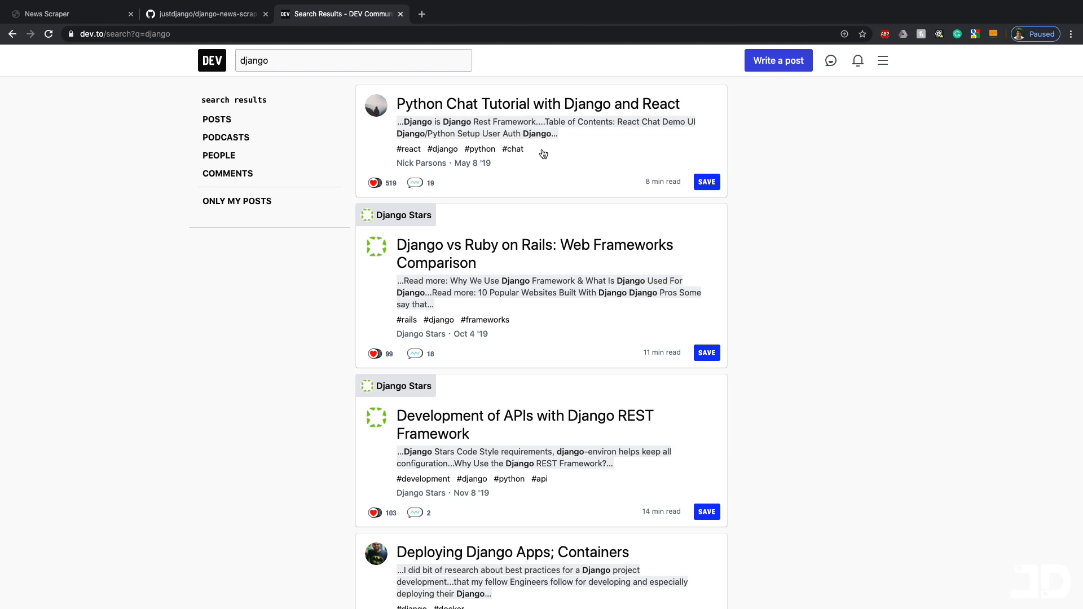
pyautogui.moveTo(539, 151)
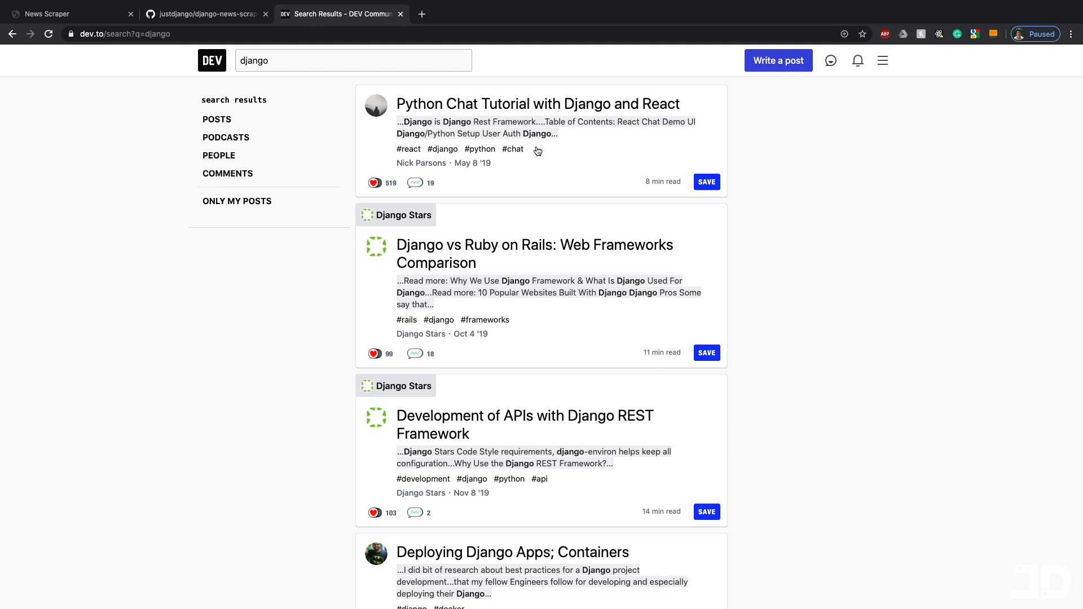
pyautogui.moveTo(607, 104)
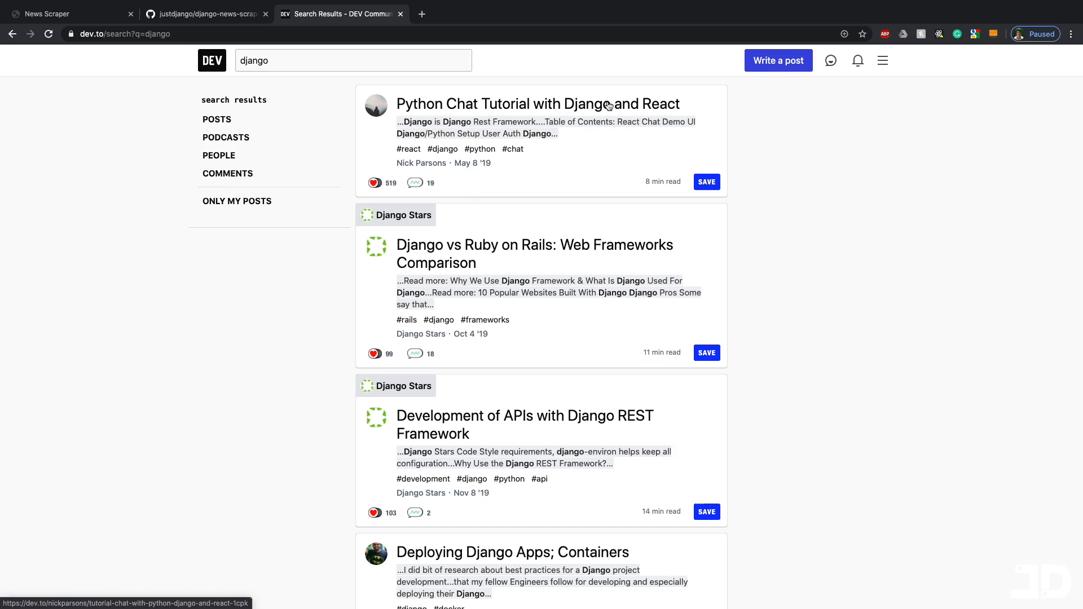
pyautogui.moveTo(538, 154)
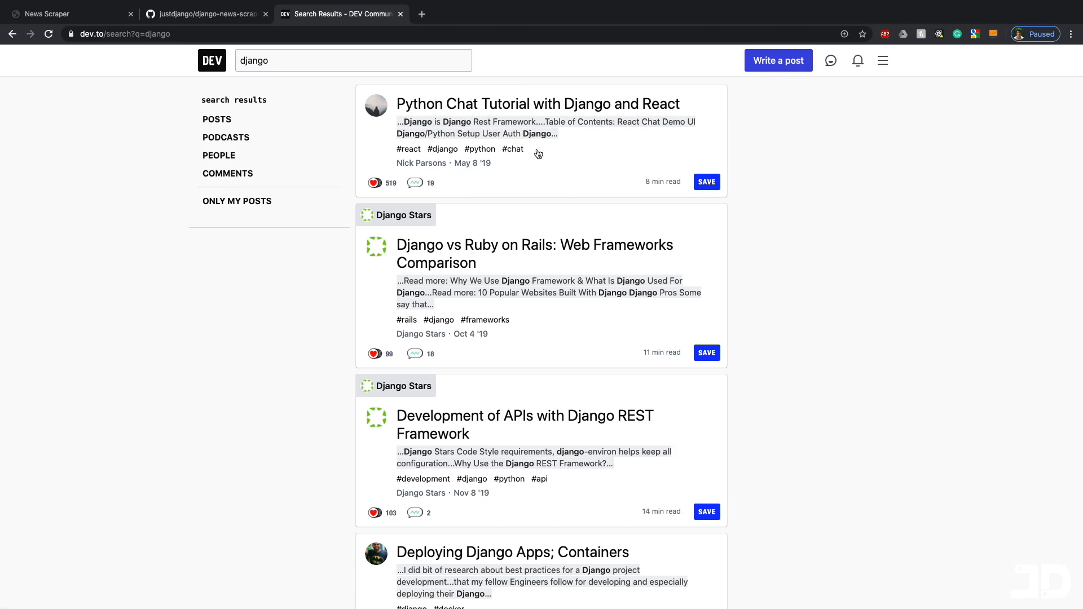
pyautogui.moveTo(543, 156)
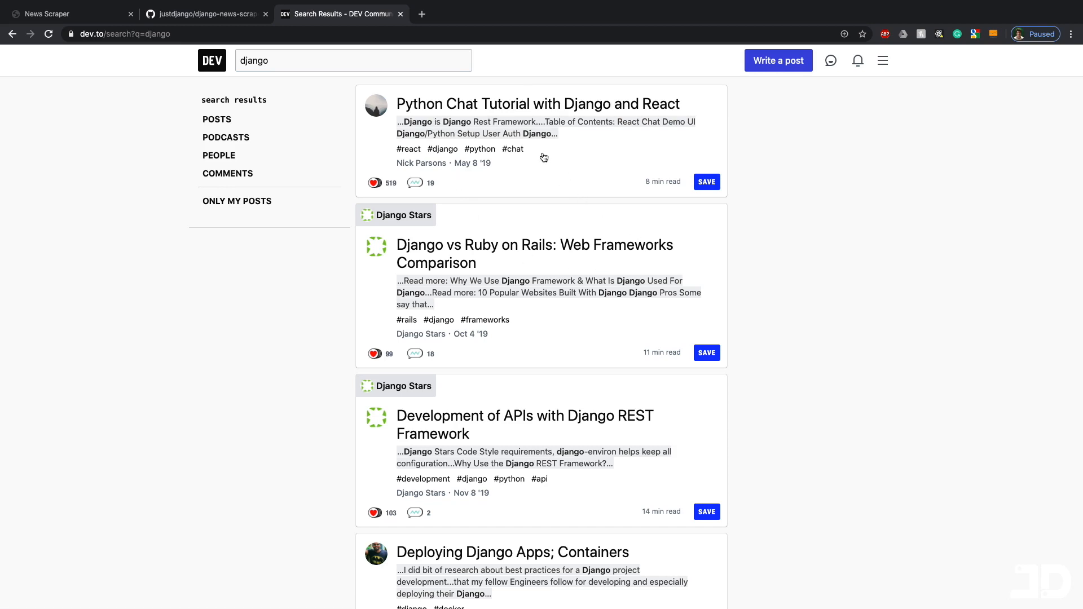
pyautogui.scroll(-3)
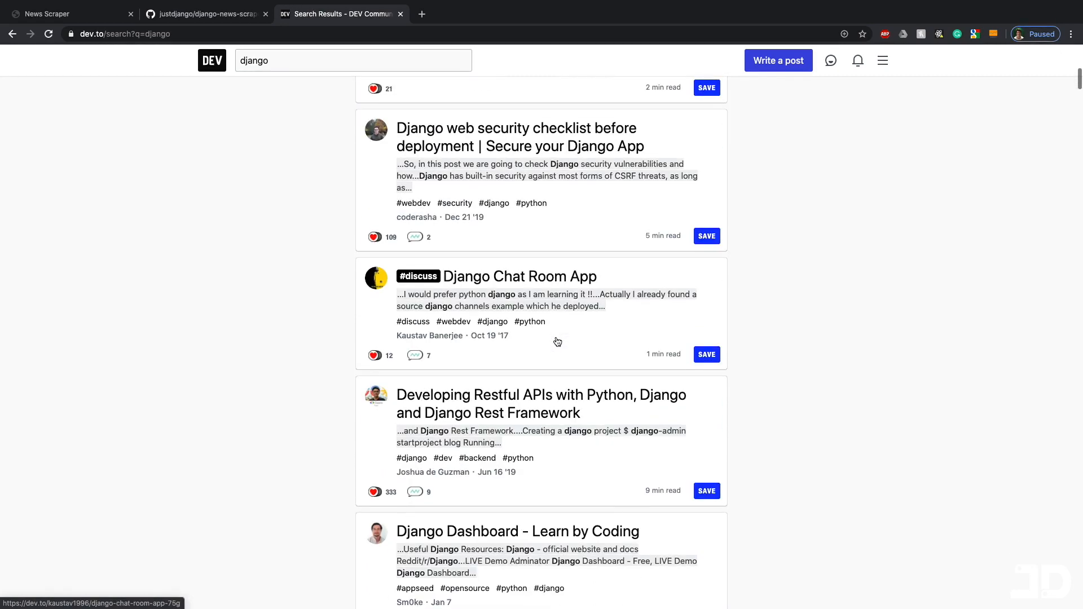
pyautogui.scroll(3)
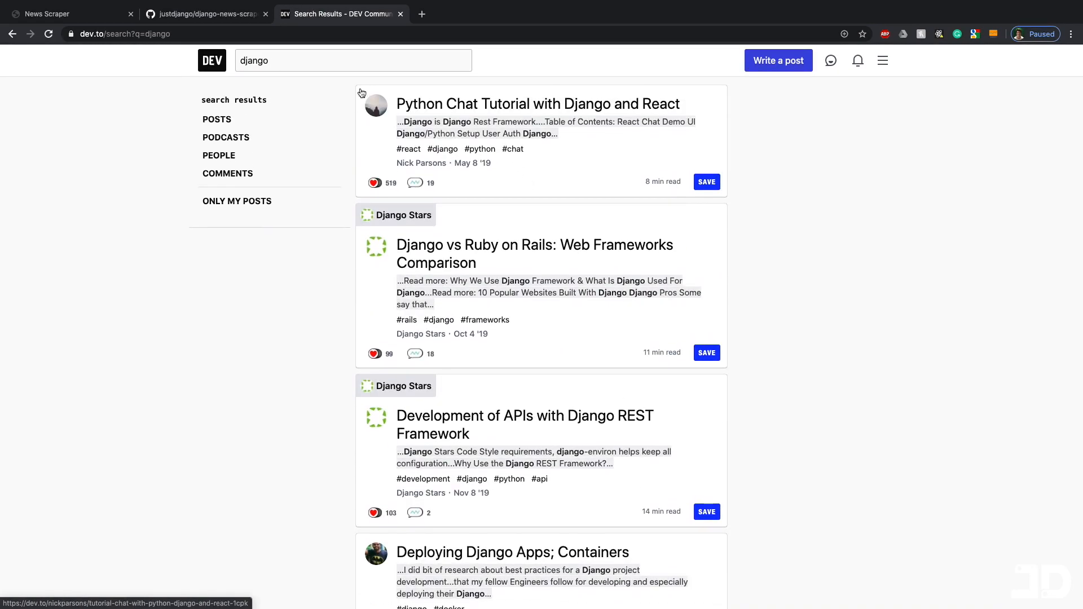
pyautogui.moveTo(347, 105)
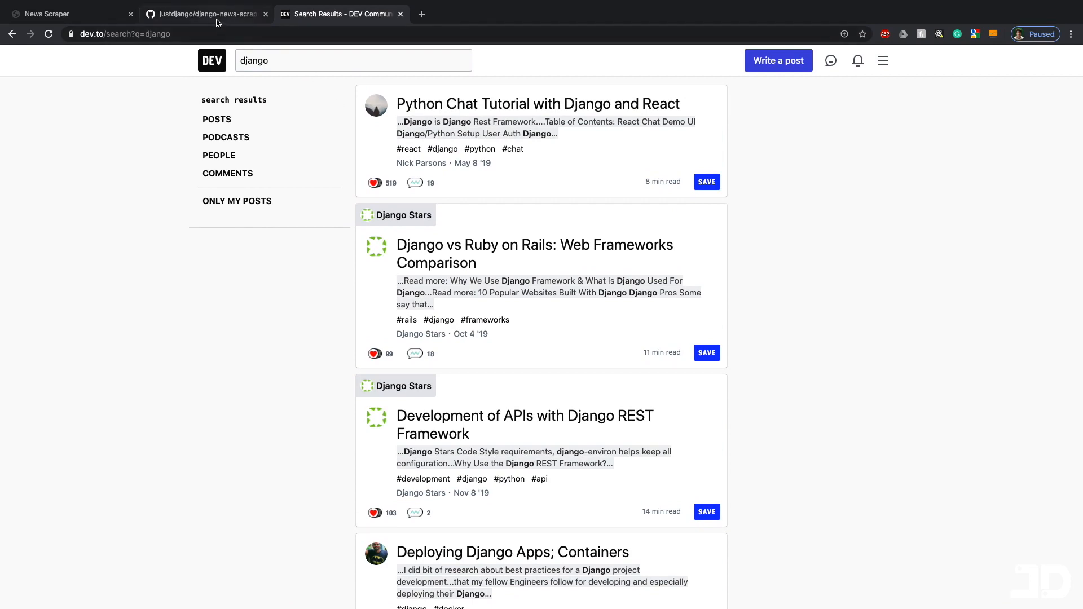
pyautogui.moveTo(204, 14)
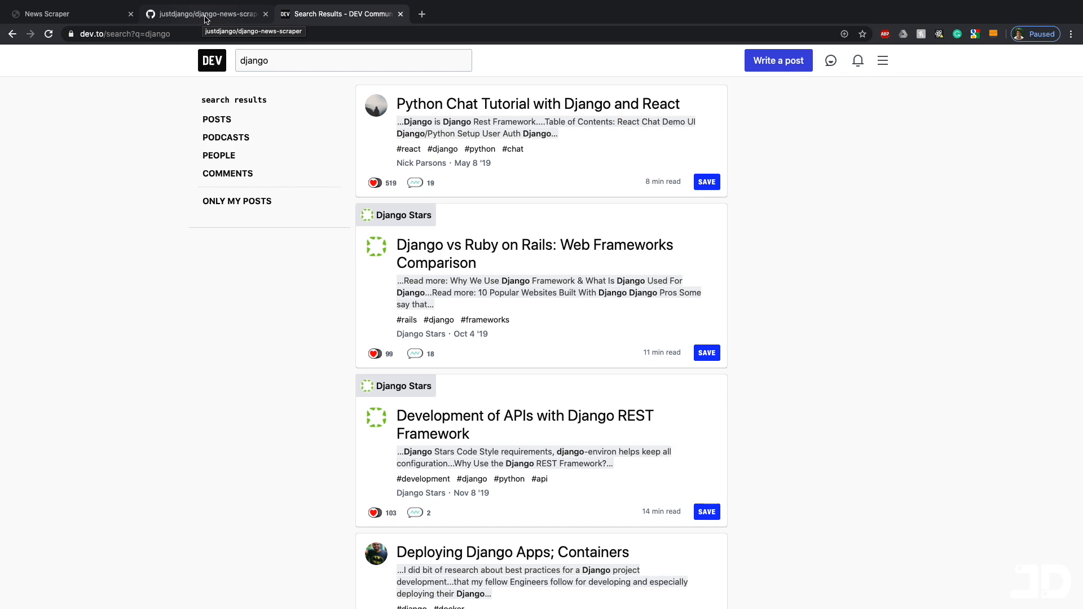
pyautogui.moveTo(541, 155)
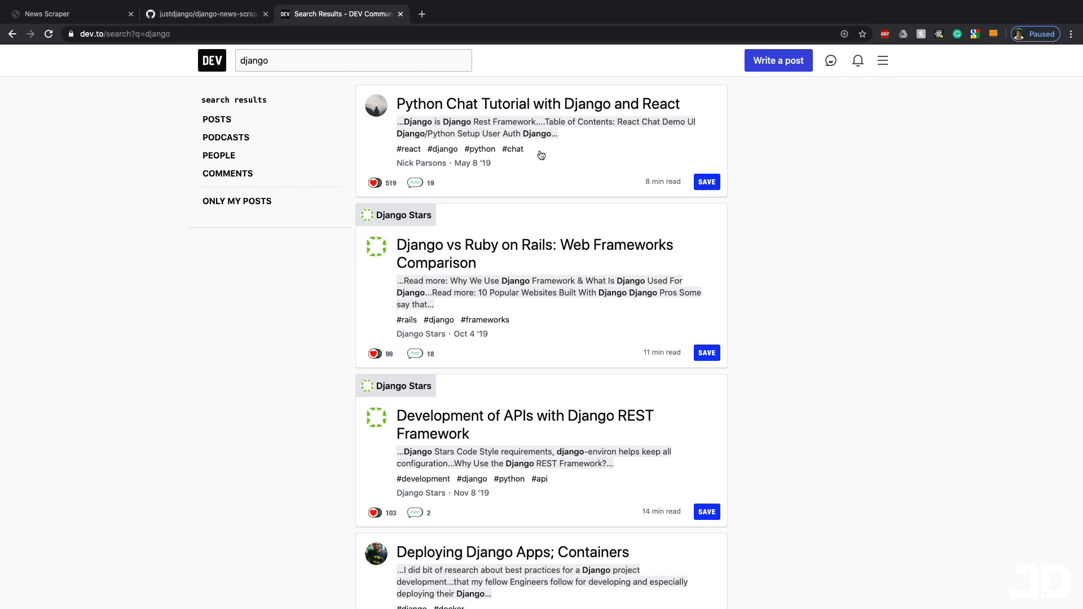
pyautogui.moveTo(510, 136)
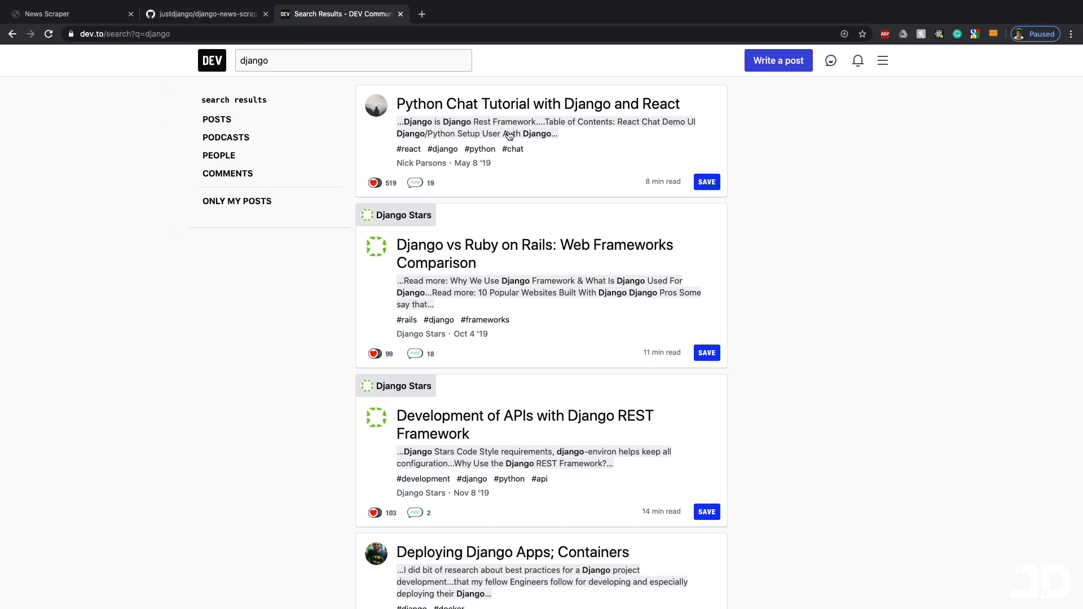
pyautogui.moveTo(738, 146)
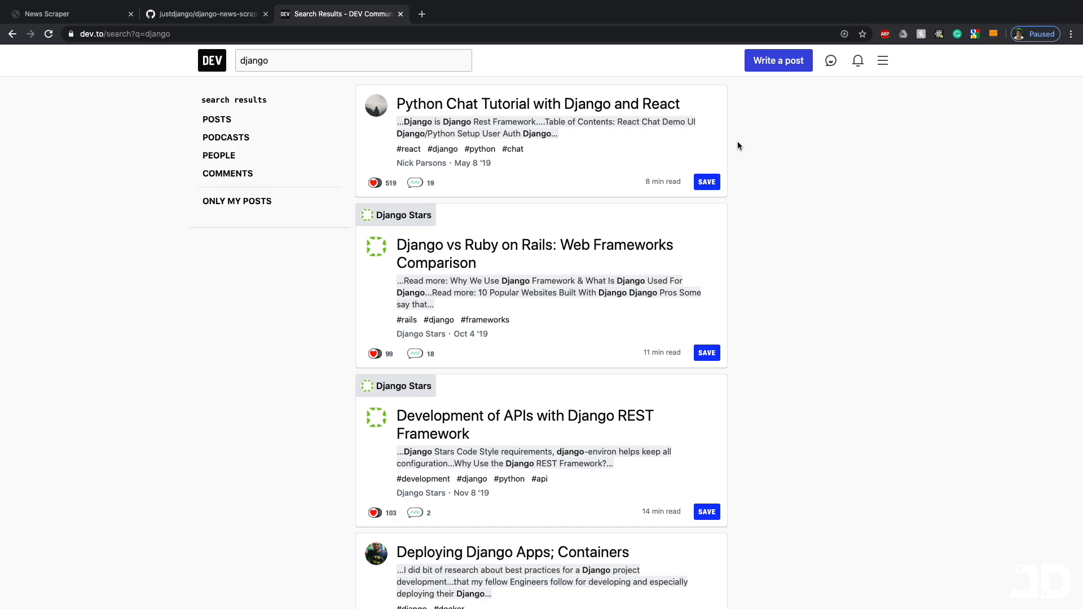
pyautogui.moveTo(281, 32)
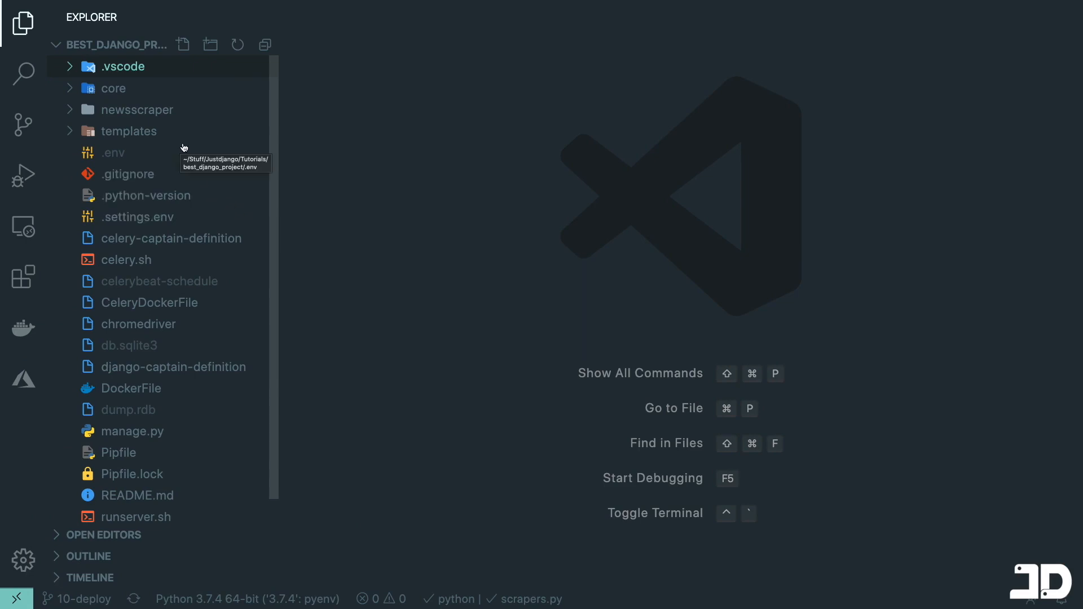
# Toggle the newsscraper folder and expand the core app folder to reach tasks.py.
pyautogui.click(138, 109)
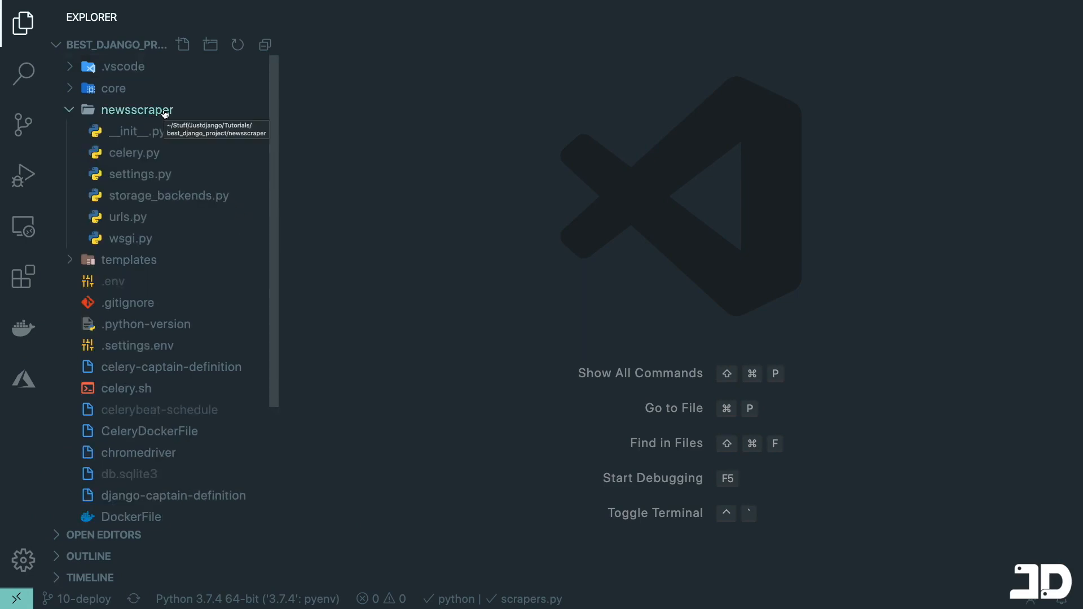
pyautogui.click(137, 109)
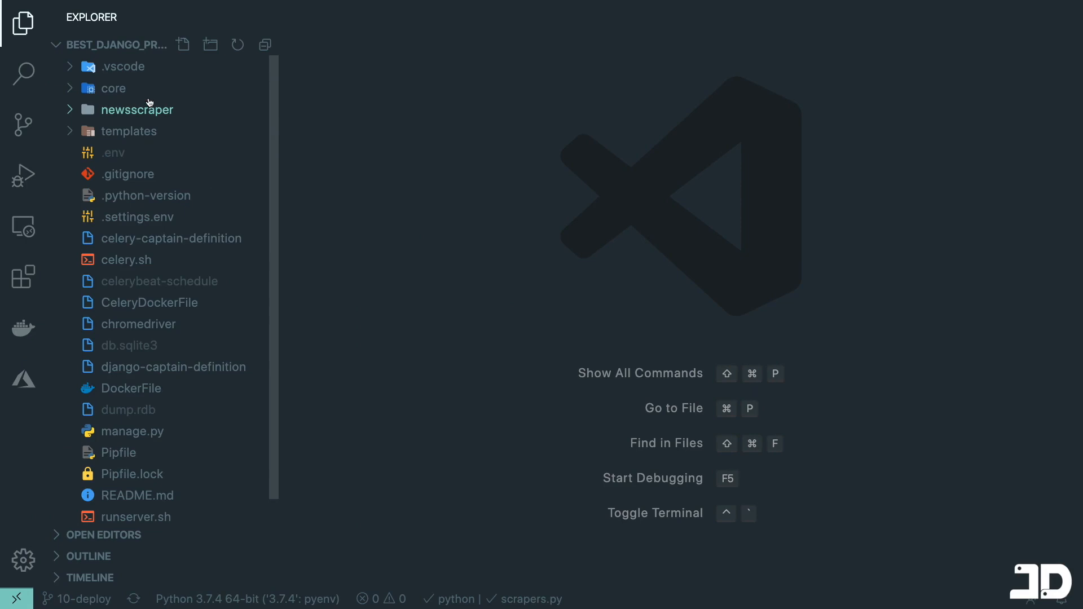
pyautogui.click(114, 88)
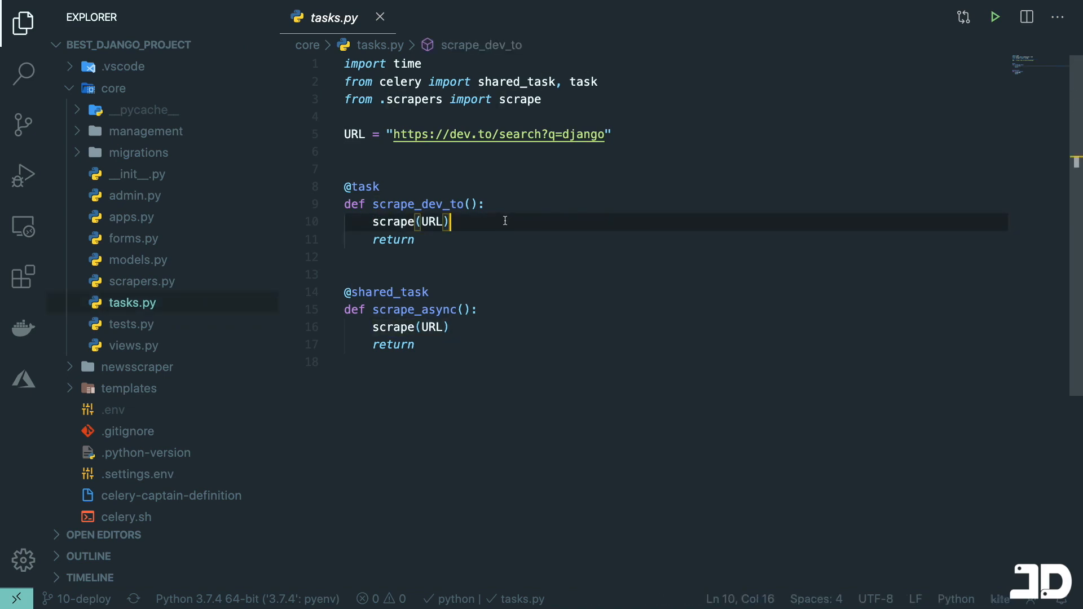
# Follow the scrape_dev_to call to the scrape function's definition in scrapers.py.
pyautogui.click(393, 222)
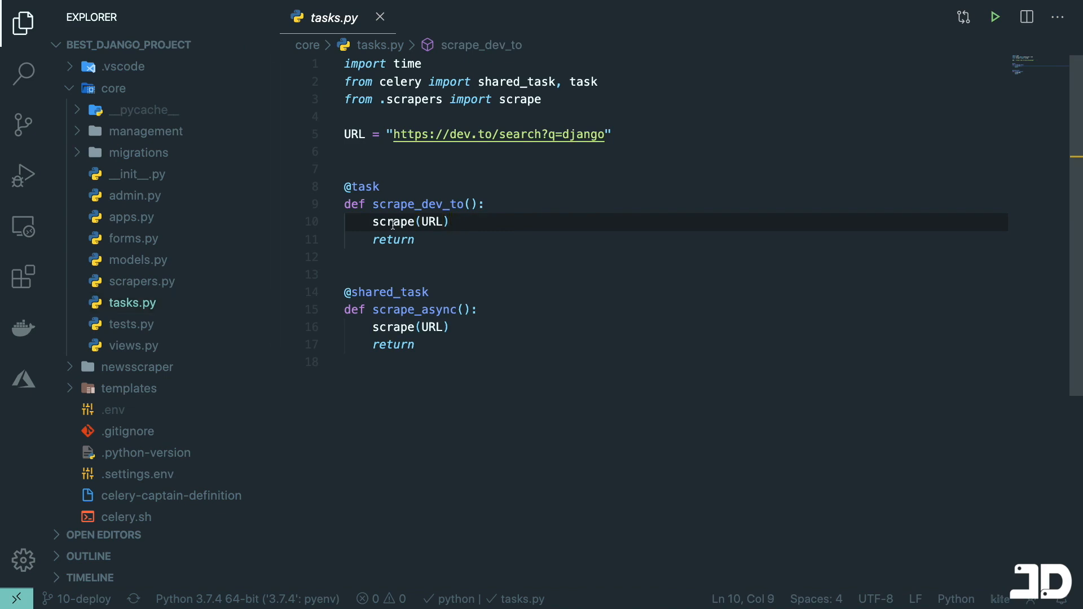
pyautogui.click(142, 281)
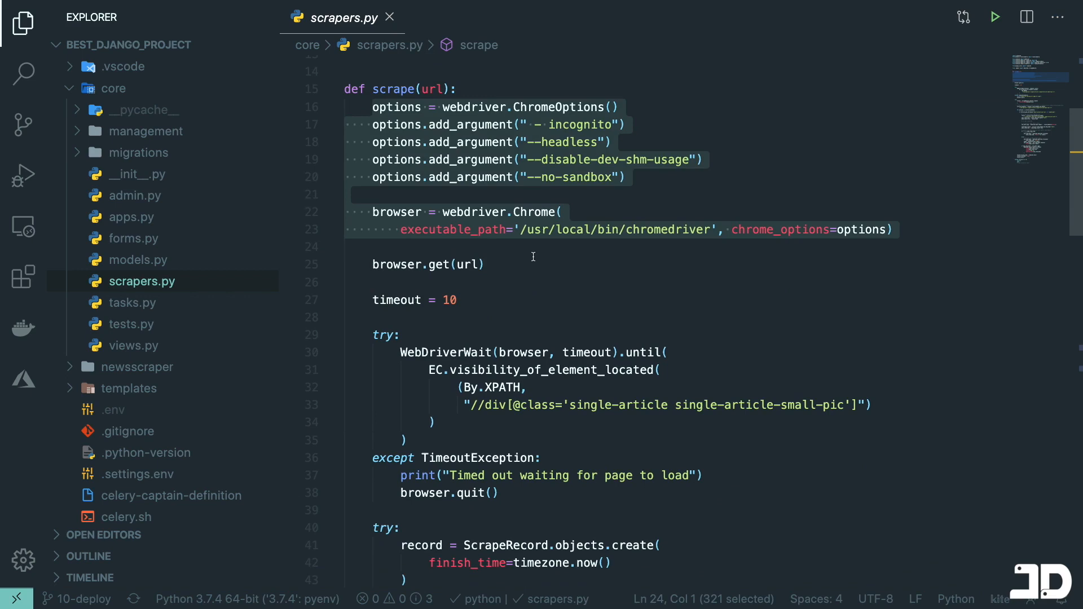
pyautogui.click(486, 265)
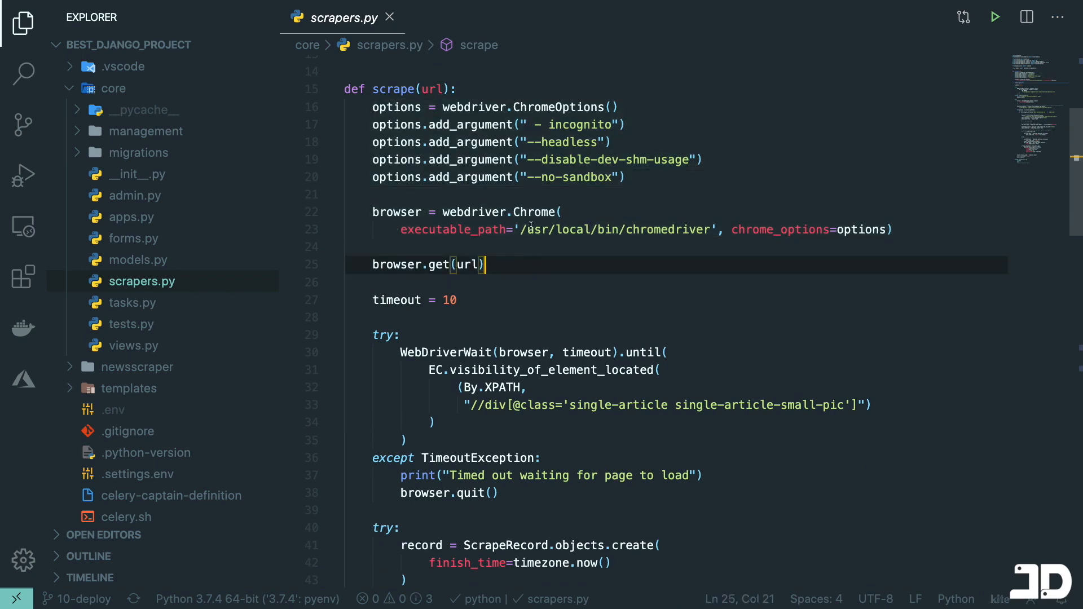
# Scroll scrapers.py down to the NewsItem get_or_create block saving recent articles.
pyautogui.scroll(-3)
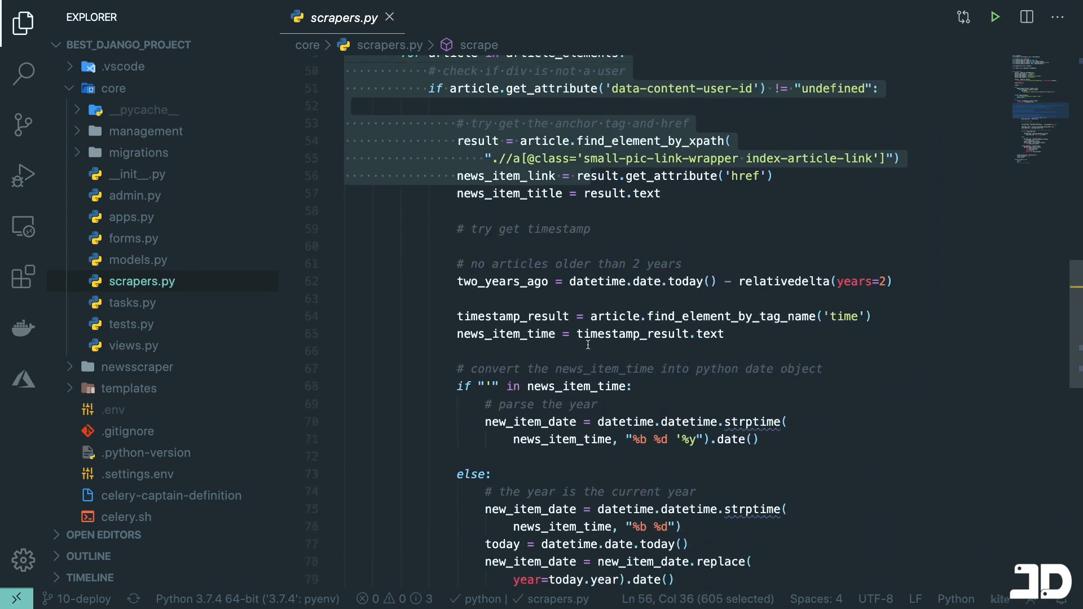
pyautogui.scroll(-3)
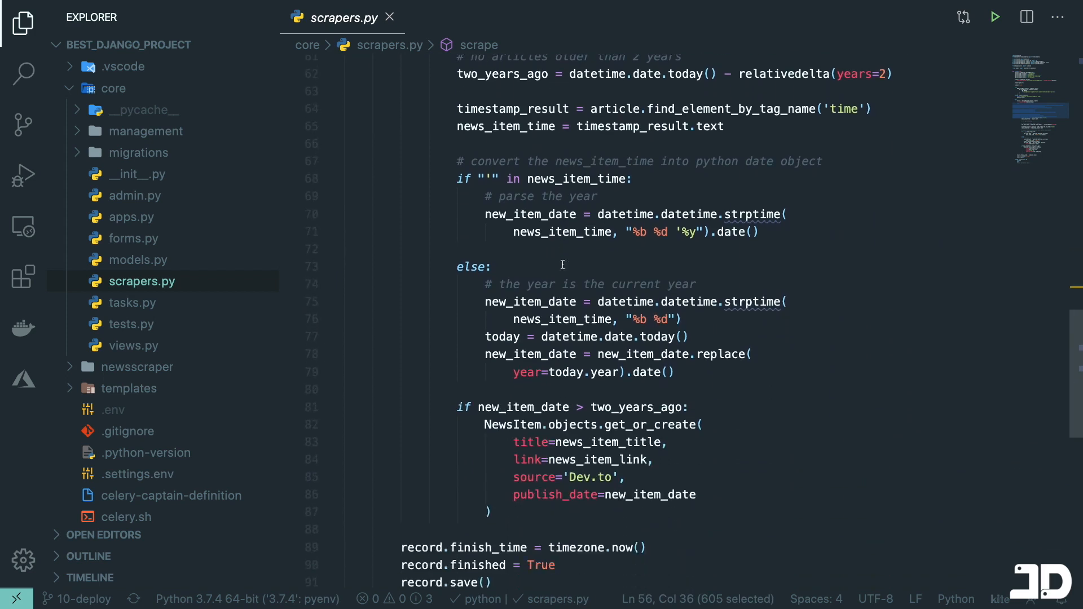
pyautogui.scroll(-3)
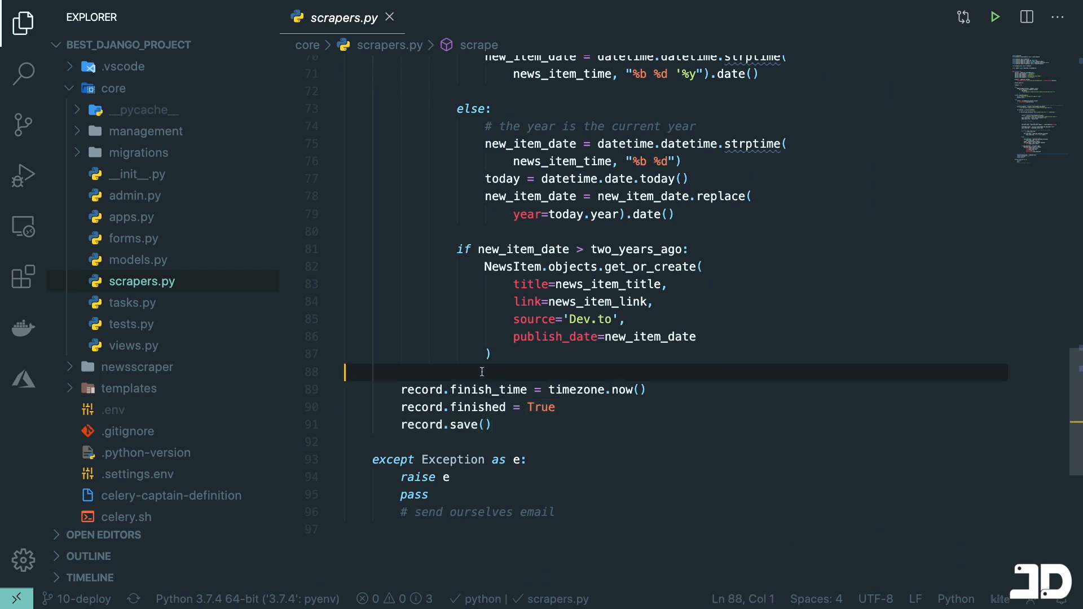
pyautogui.moveTo(542, 396)
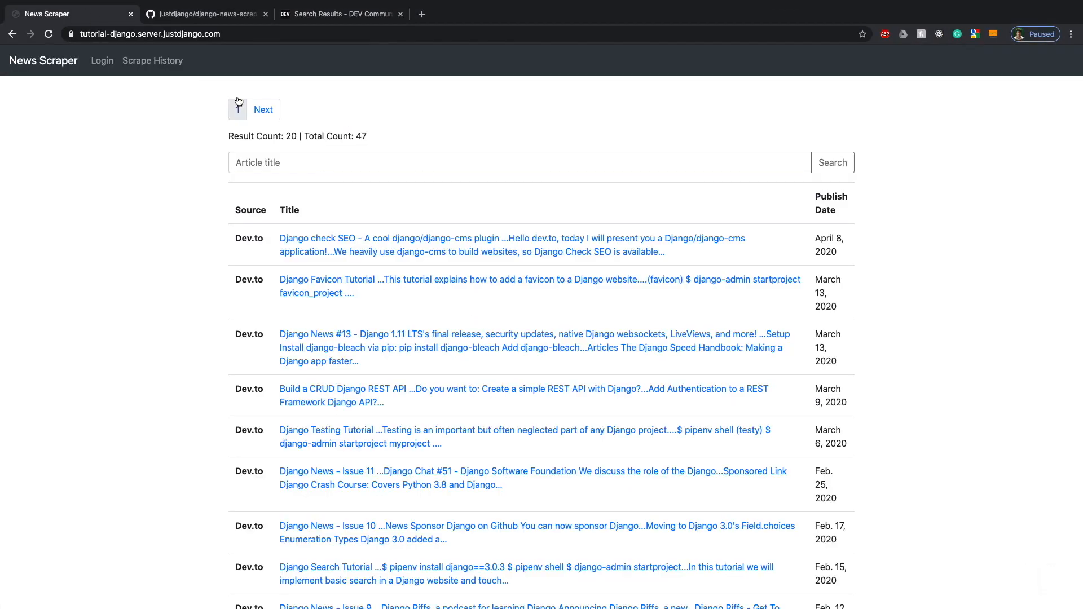
# Open the Scrape History page showing ten runs from April 26, 2020.
pyautogui.click(153, 61)
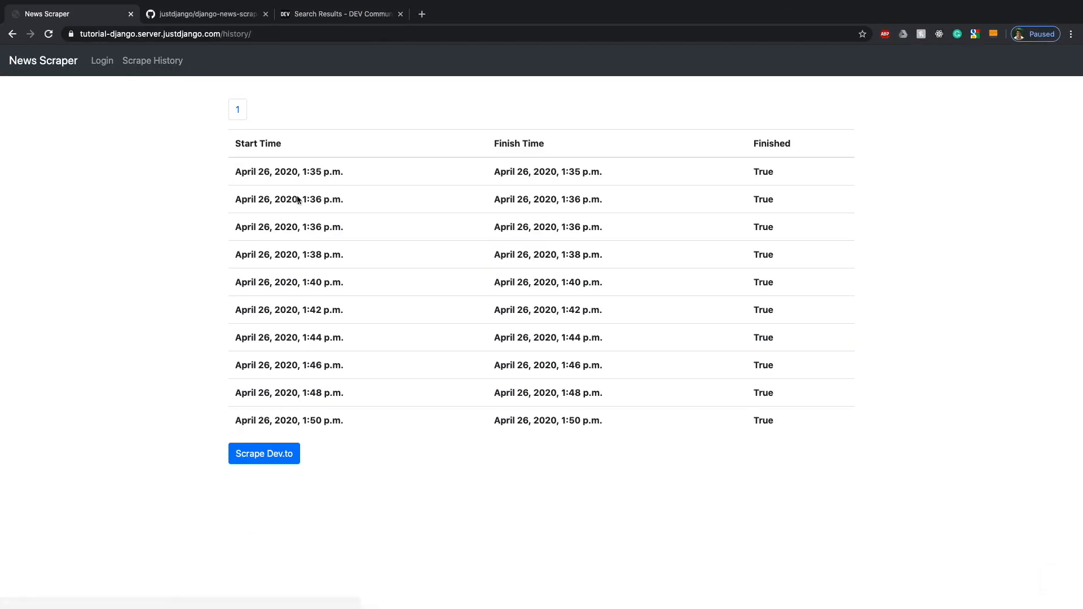
pyautogui.moveTo(528, 329)
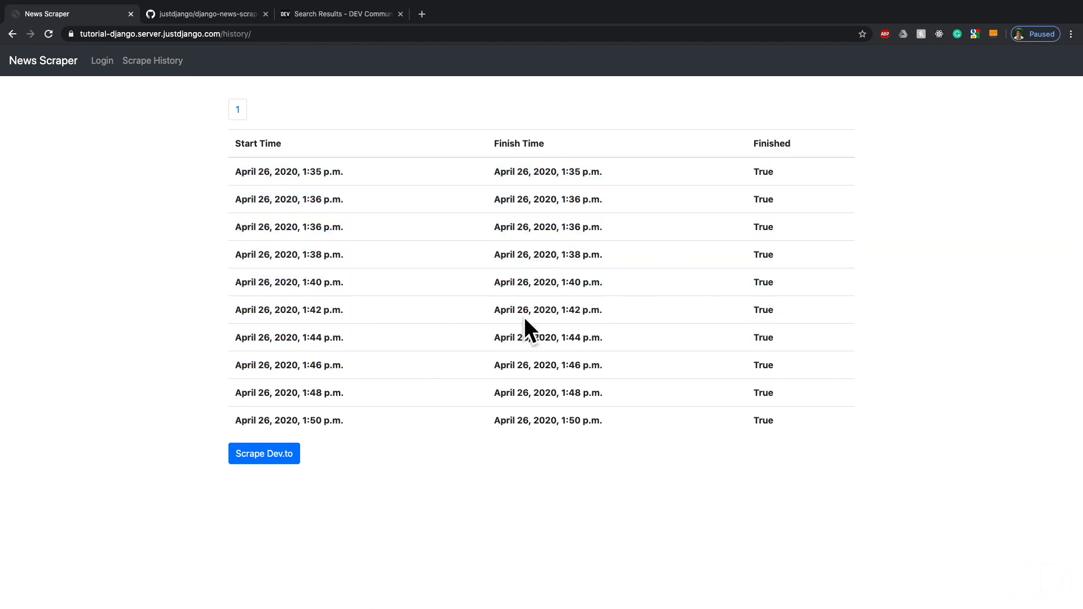
pyautogui.moveTo(451, 295)
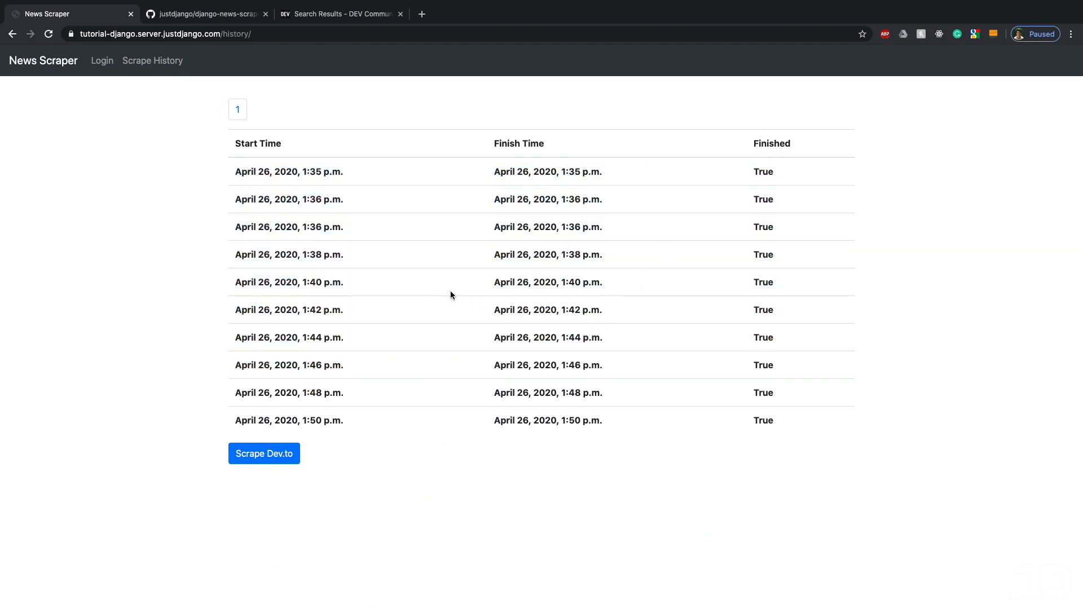
pyautogui.moveTo(530, 468)
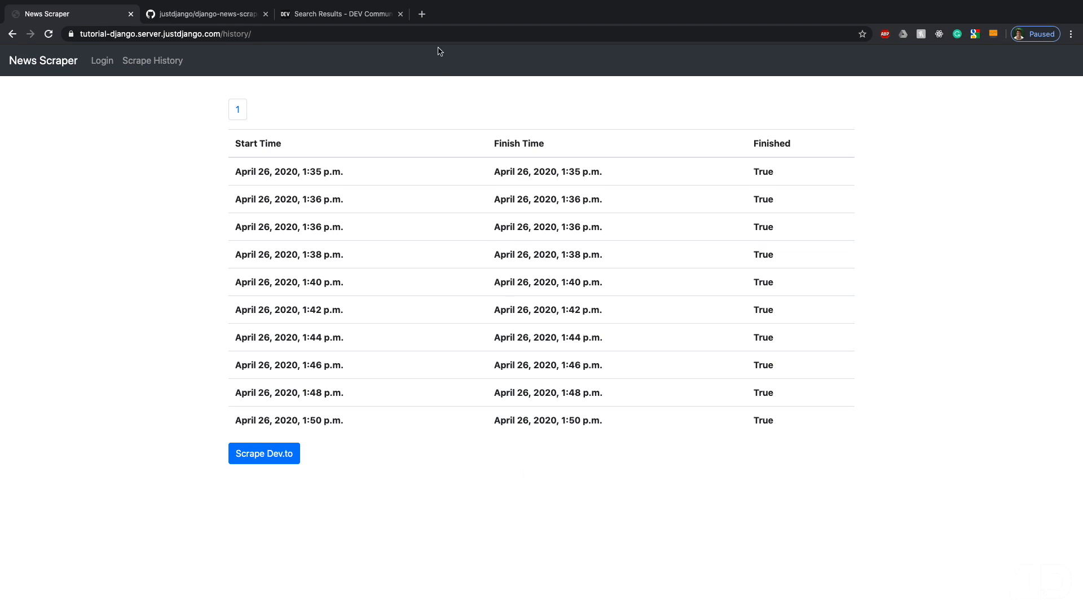
# Google 'python selenium docker' in a new tab and open joyzoursky/docker-python-chromedriver.
pyautogui.click(556, 14)
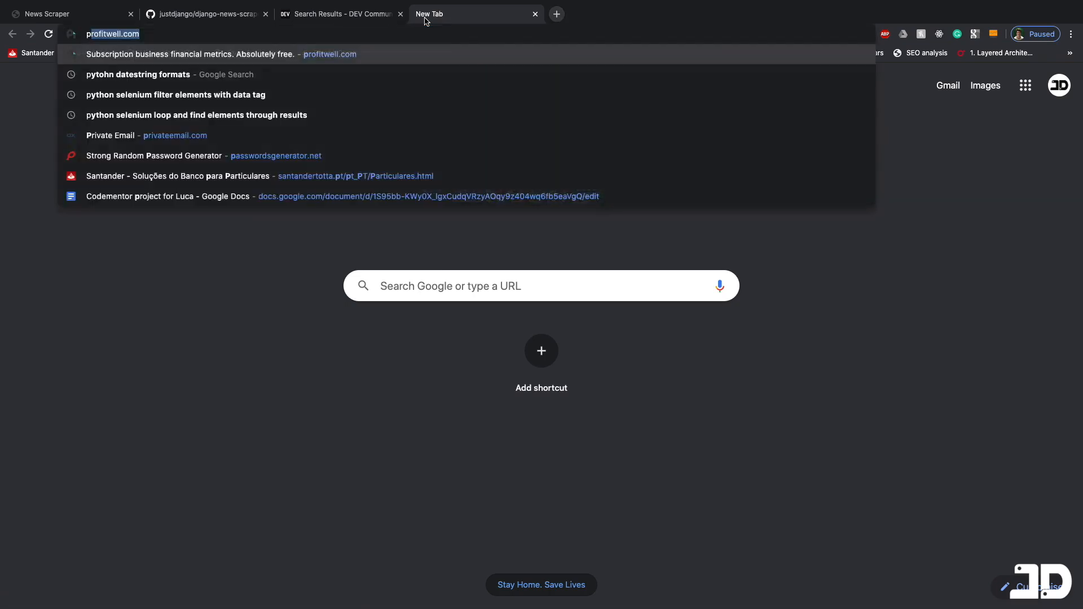
pyautogui.write('python selenium do')
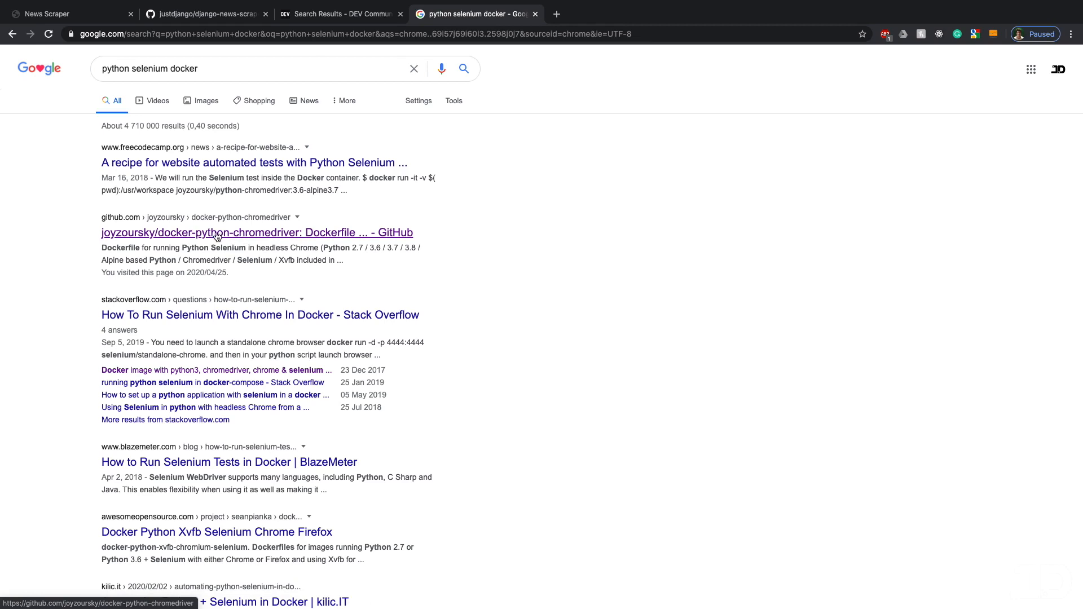
pyautogui.click(256, 233)
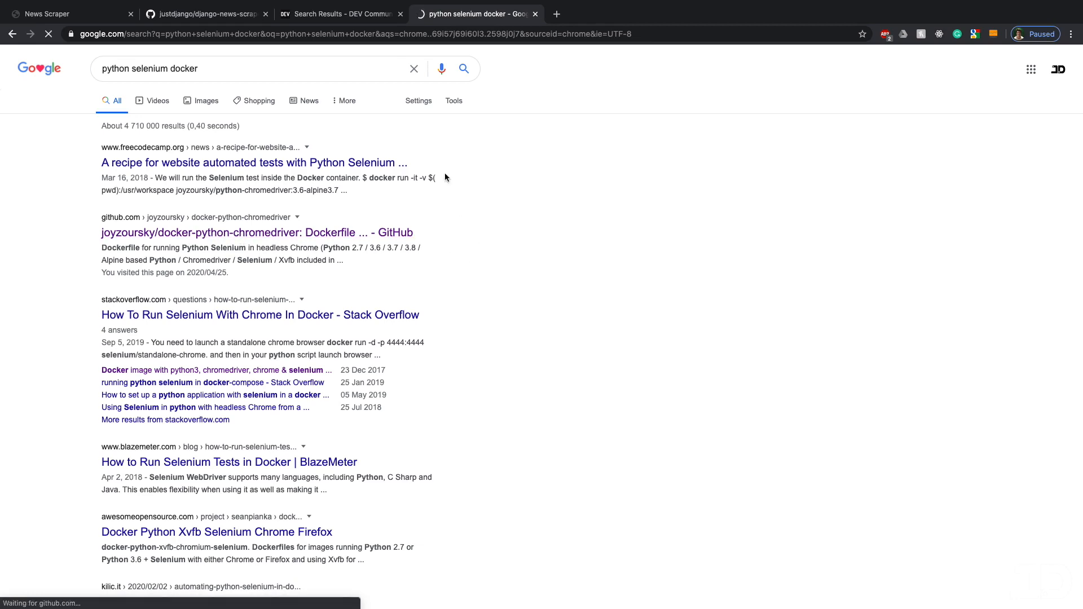
pyautogui.click(255, 233)
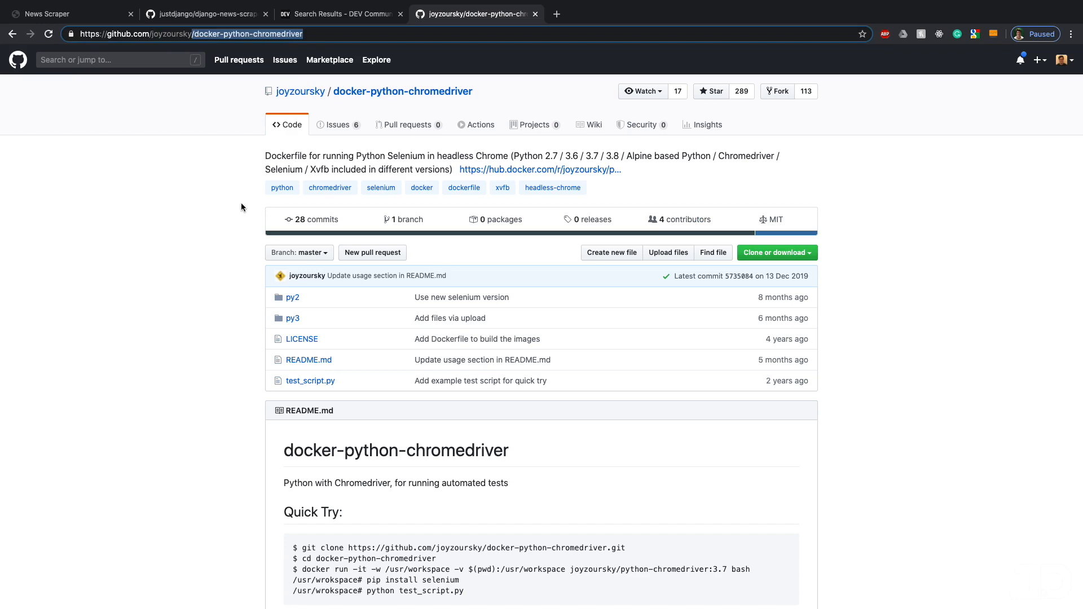
pyautogui.moveTo(521, 240)
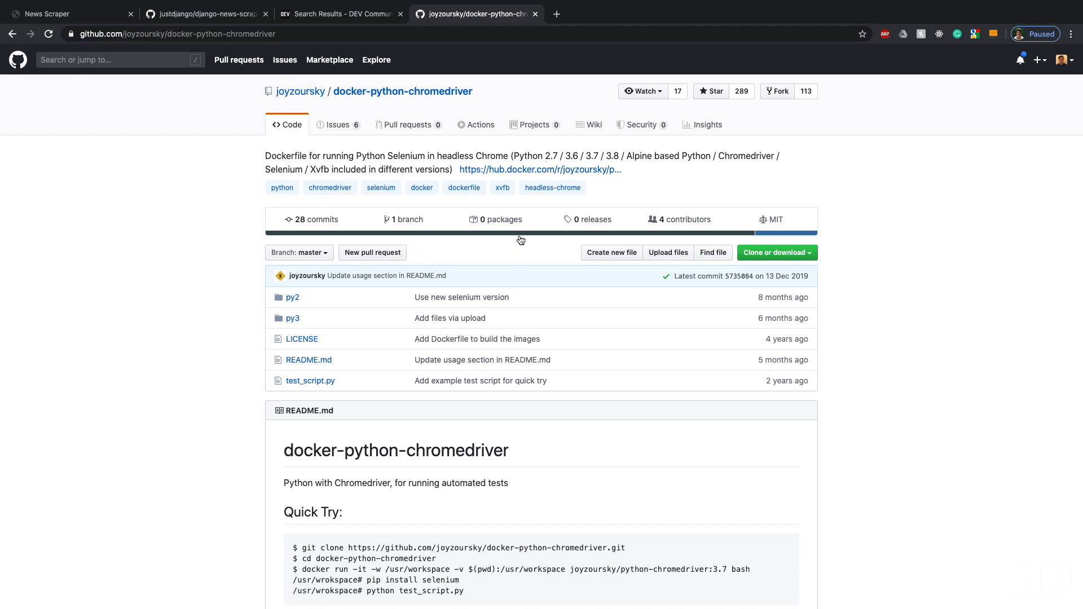
# Review the README's image Versions list and open the 3.8-selenium Dockerfile.
pyautogui.scroll(-3)
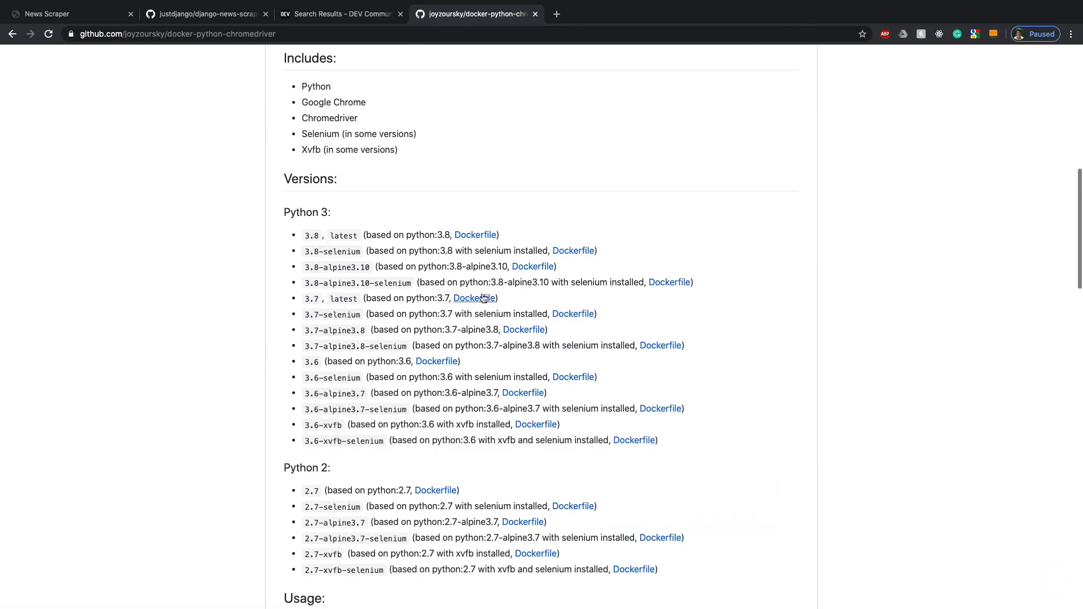
pyautogui.moveTo(523, 276)
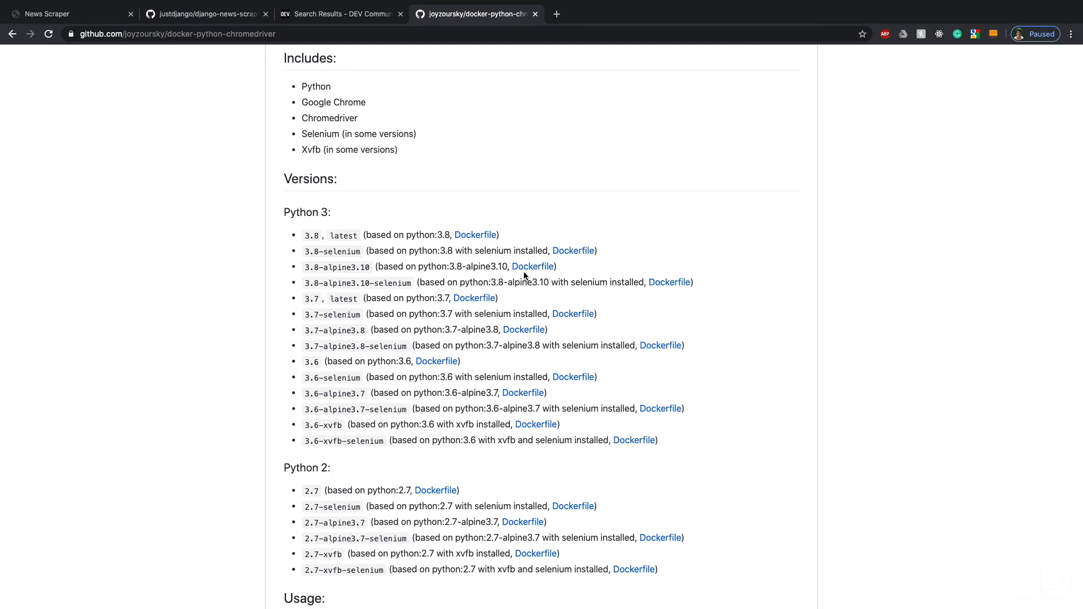
pyautogui.moveTo(532, 268)
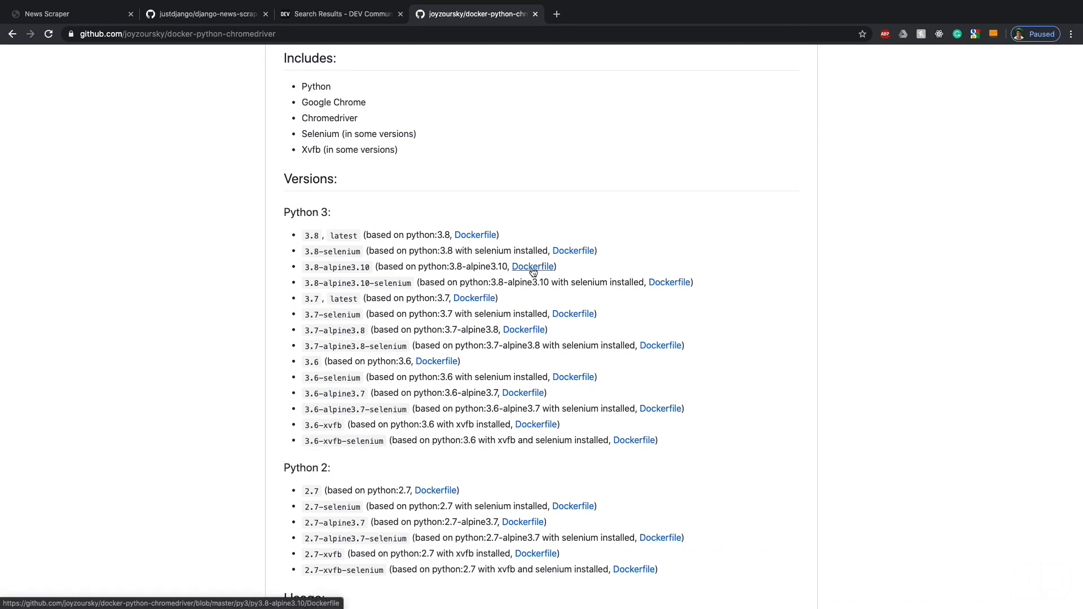
pyautogui.moveTo(325, 293)
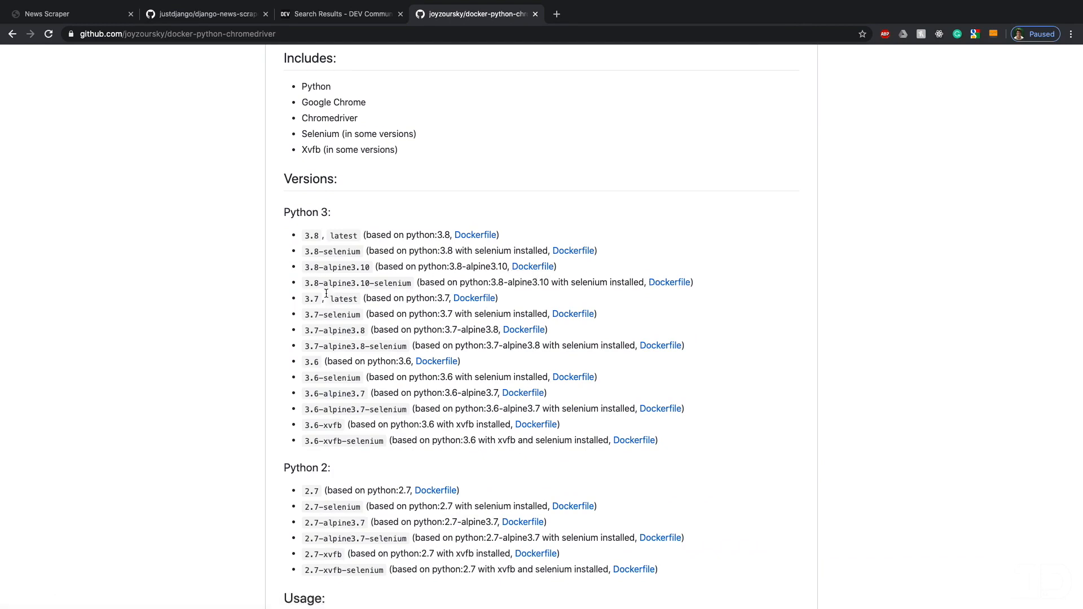
pyautogui.moveTo(442, 251)
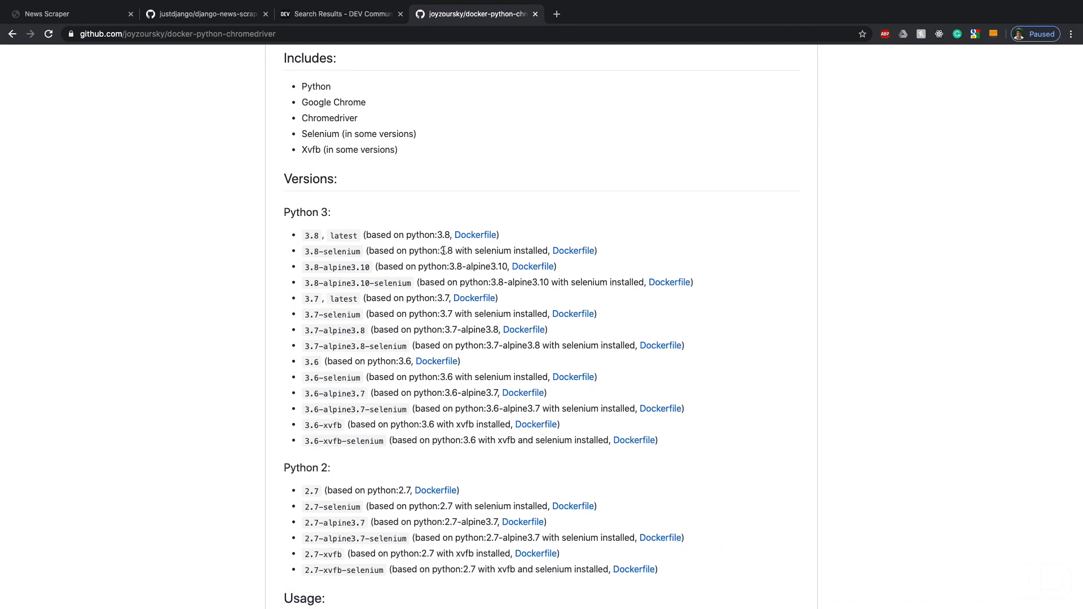
pyautogui.moveTo(475, 237)
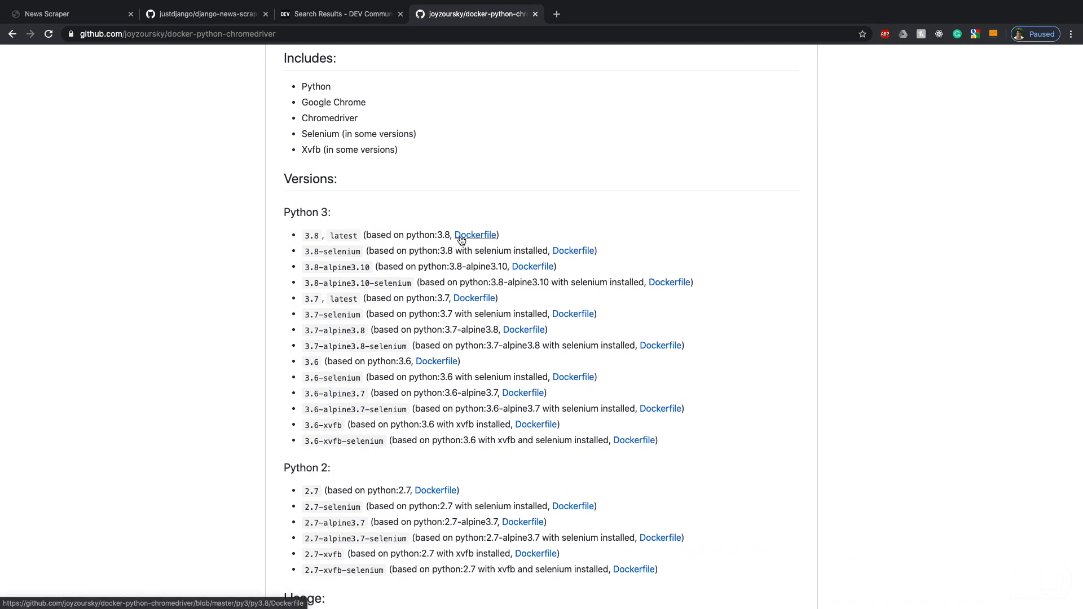
pyautogui.doubleClick(333, 102)
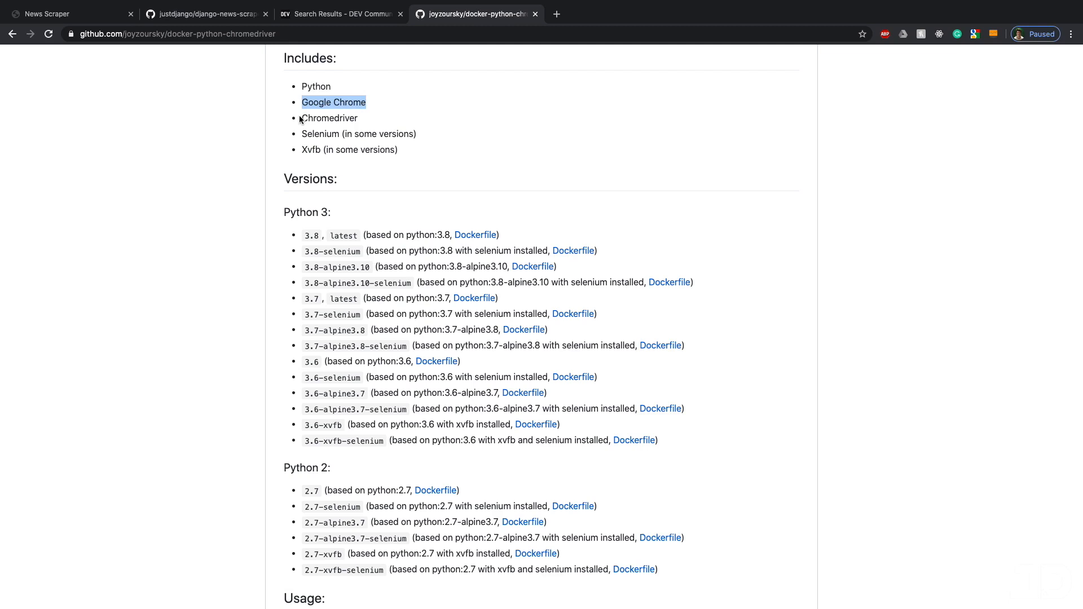
pyautogui.click(572, 250)
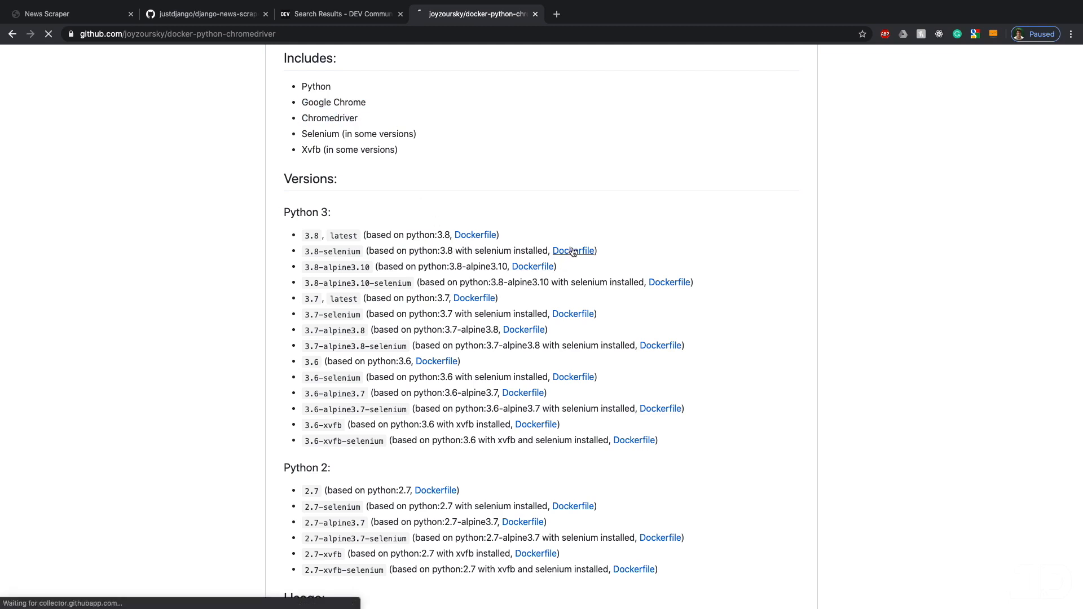
# Read the py3.8-selenium Dockerfile's Chrome and chromedriver install lines, then return to scrapers.py.
pyautogui.click(572, 250)
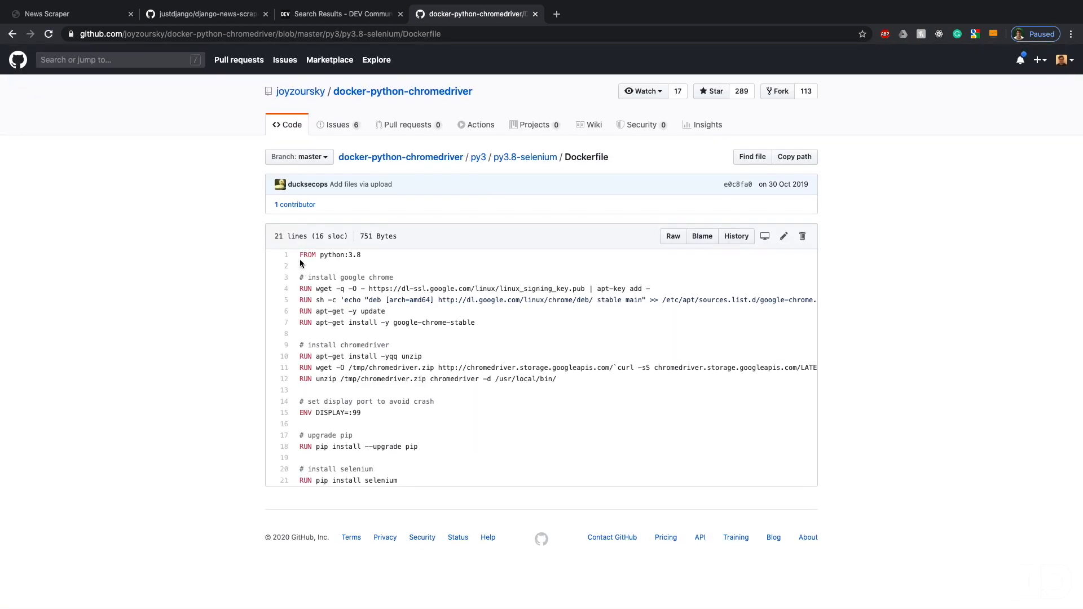
pyautogui.moveTo(418, 354)
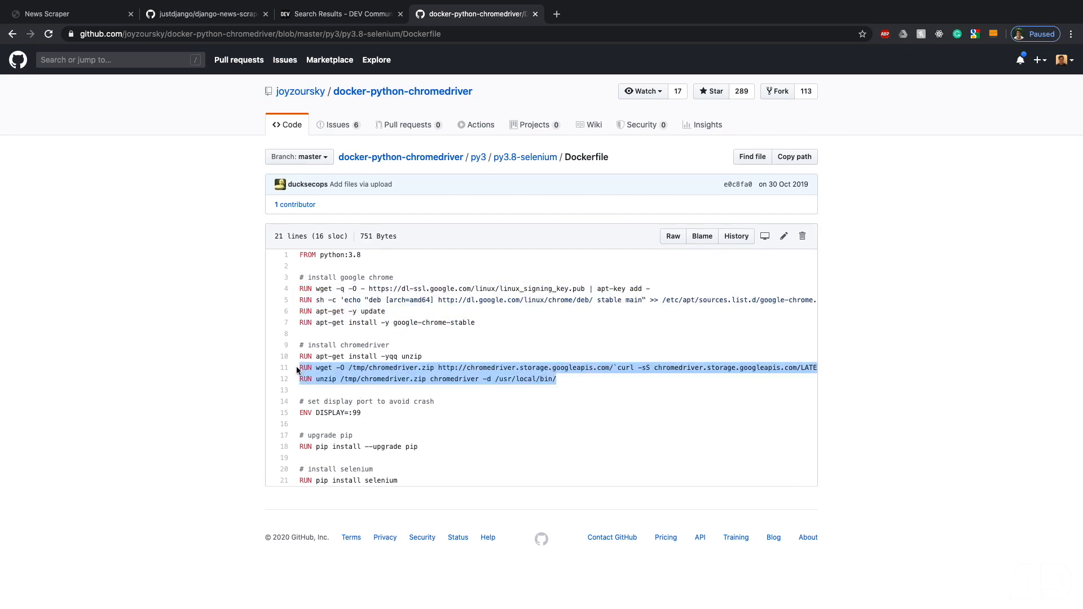
pyautogui.click(410, 459)
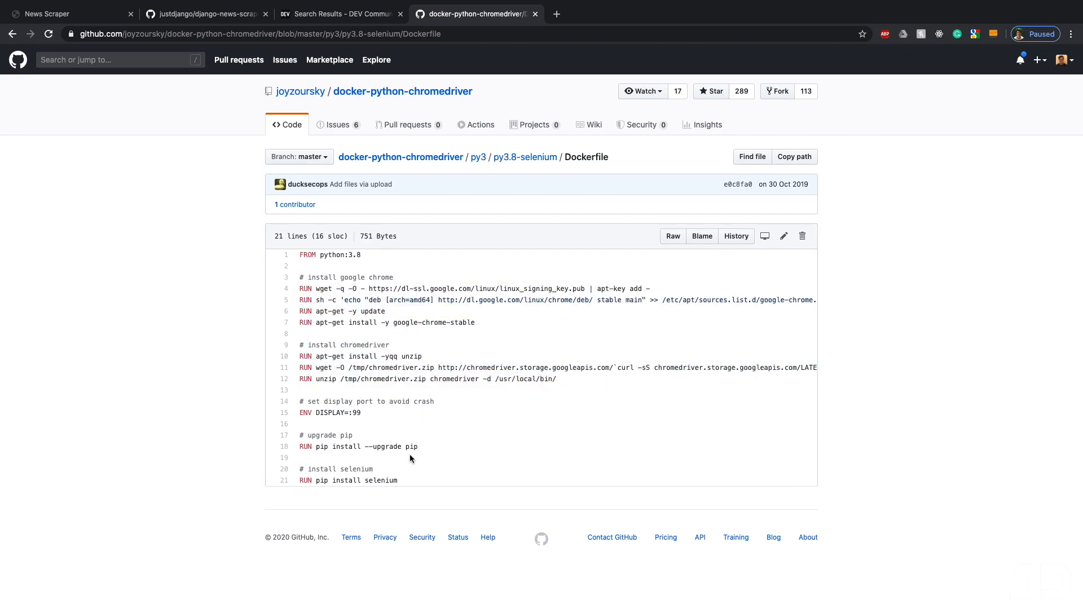
pyautogui.moveTo(407, 484)
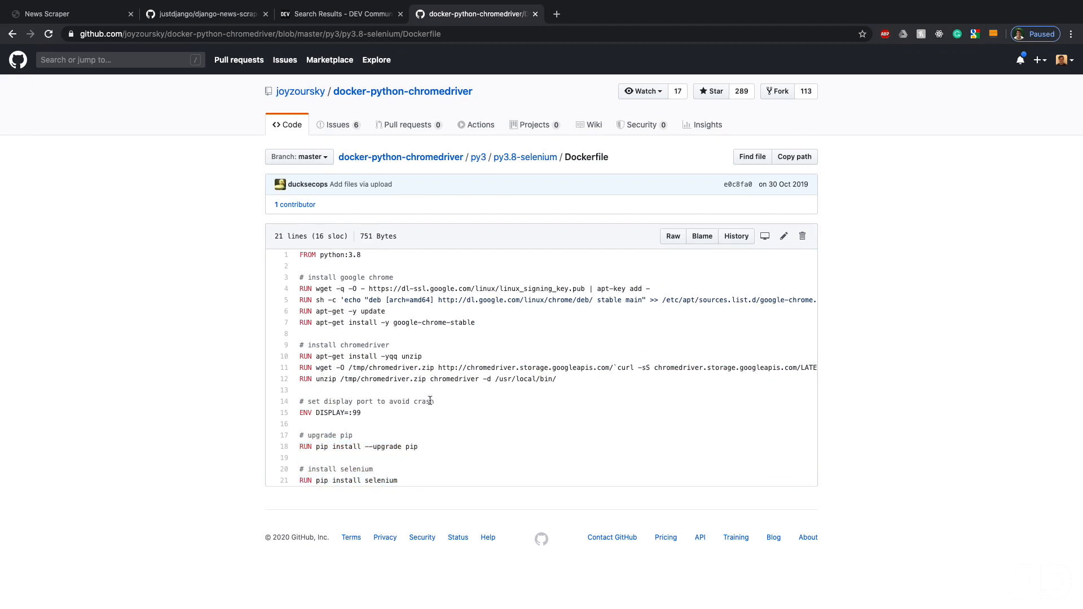
pyautogui.moveTo(523, 354)
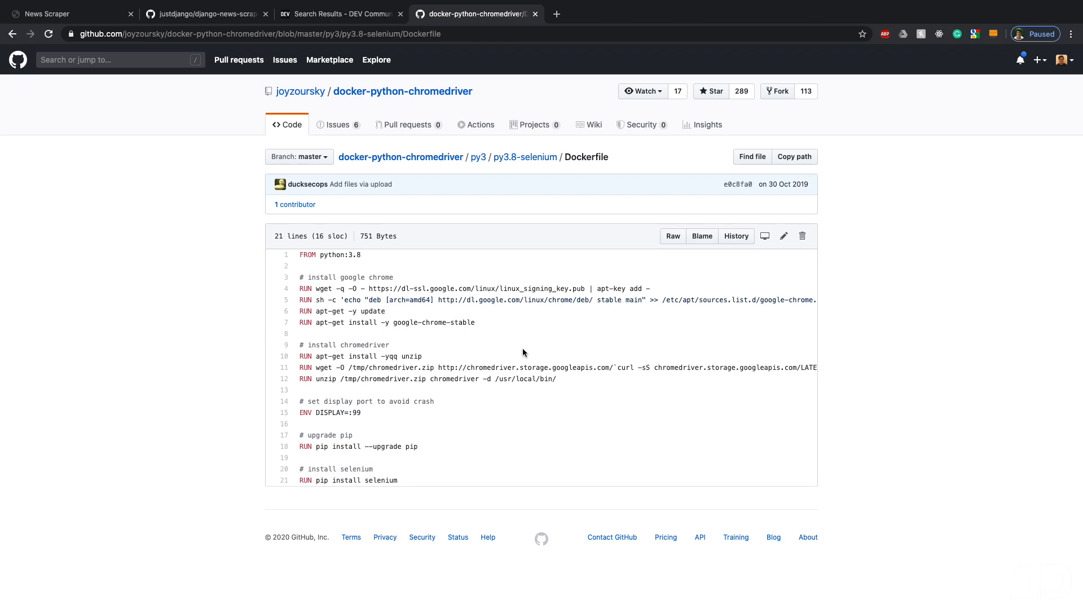
pyautogui.moveTo(517, 283)
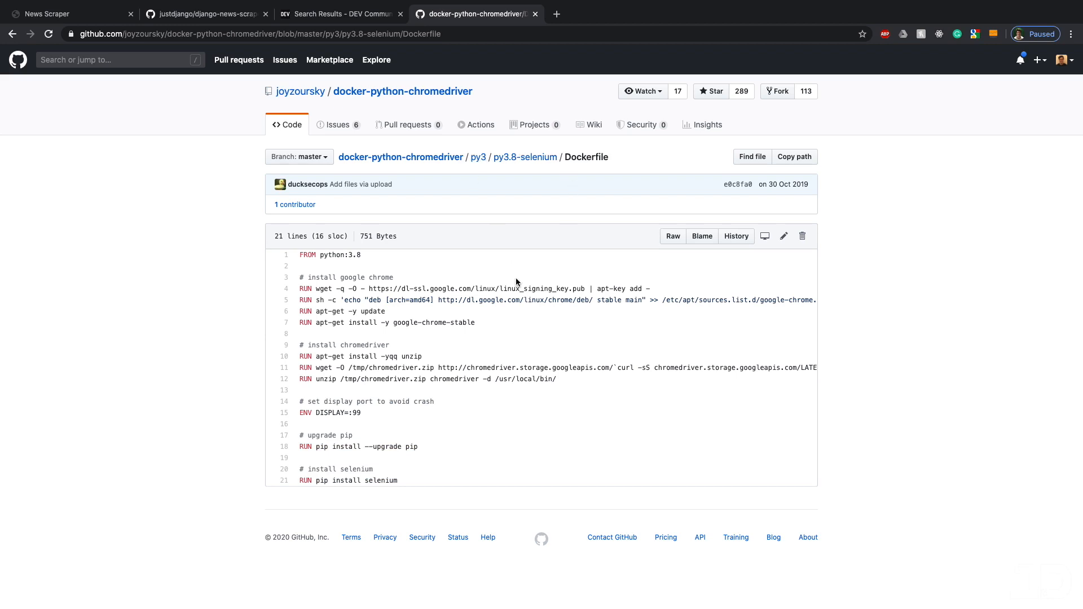
pyautogui.moveTo(538, 498)
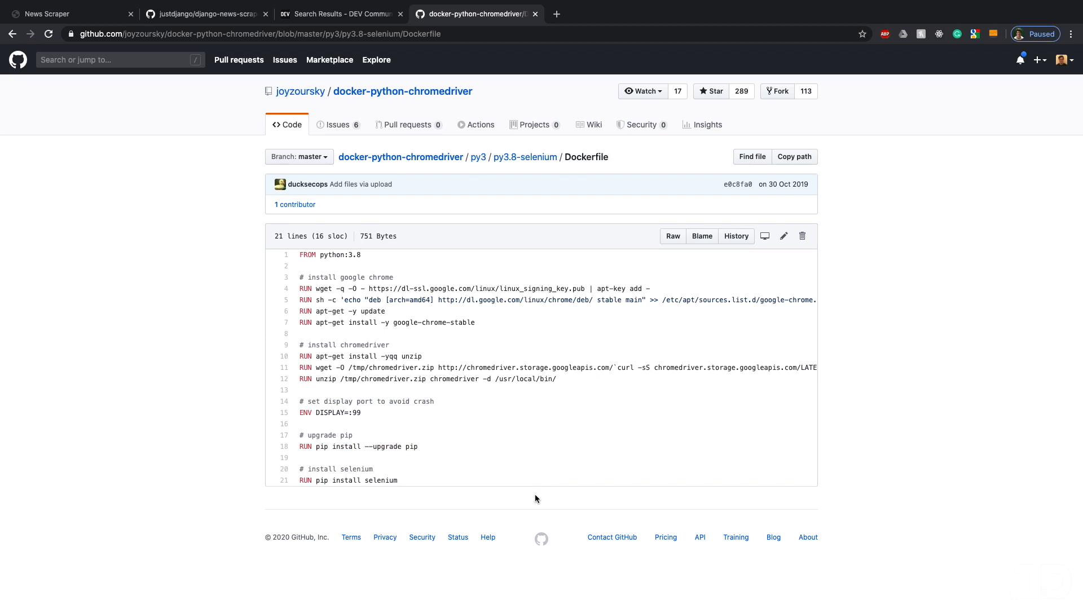
pyautogui.moveTo(421, 484)
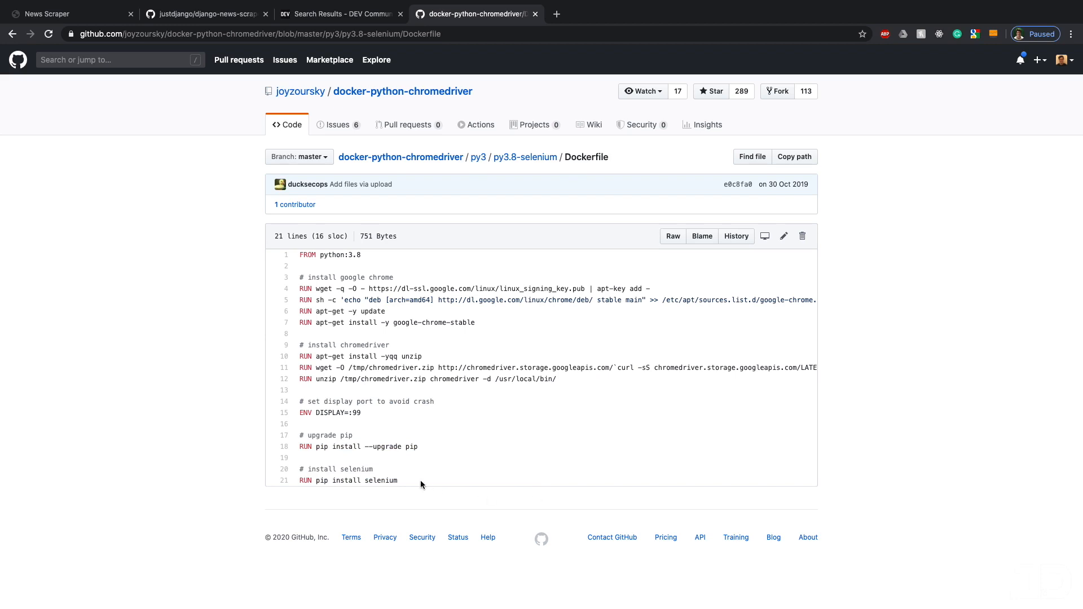
pyautogui.moveTo(415, 484)
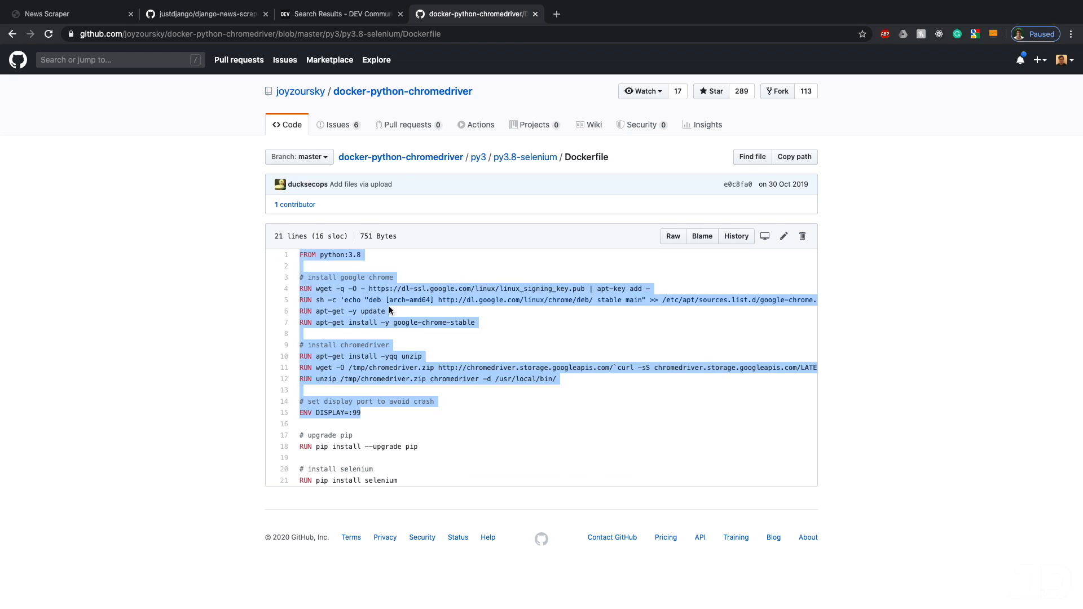
pyautogui.moveTo(302, 267)
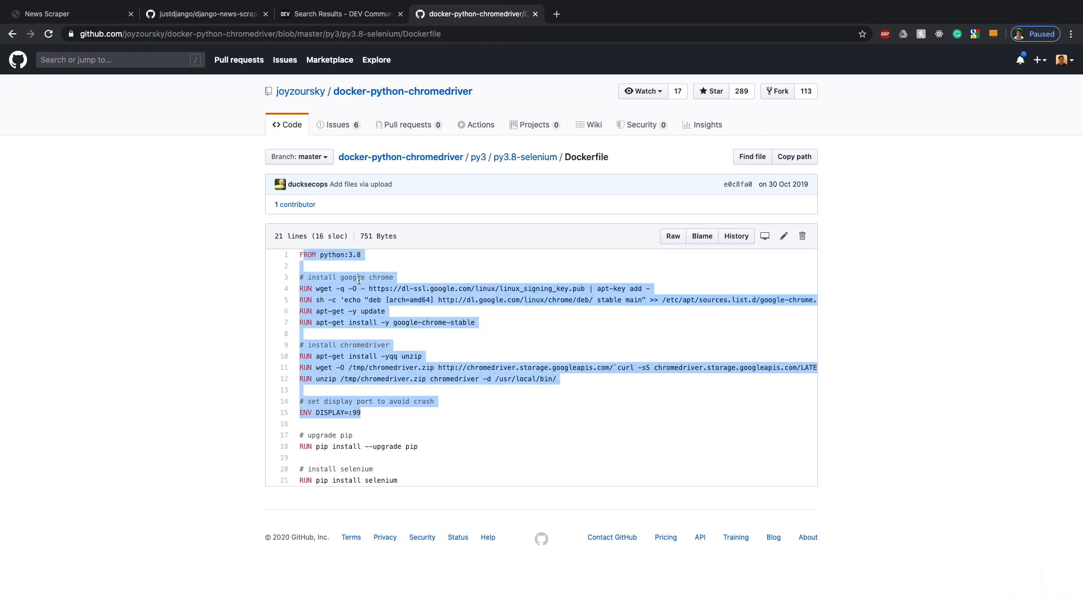
pyautogui.click(490, 379)
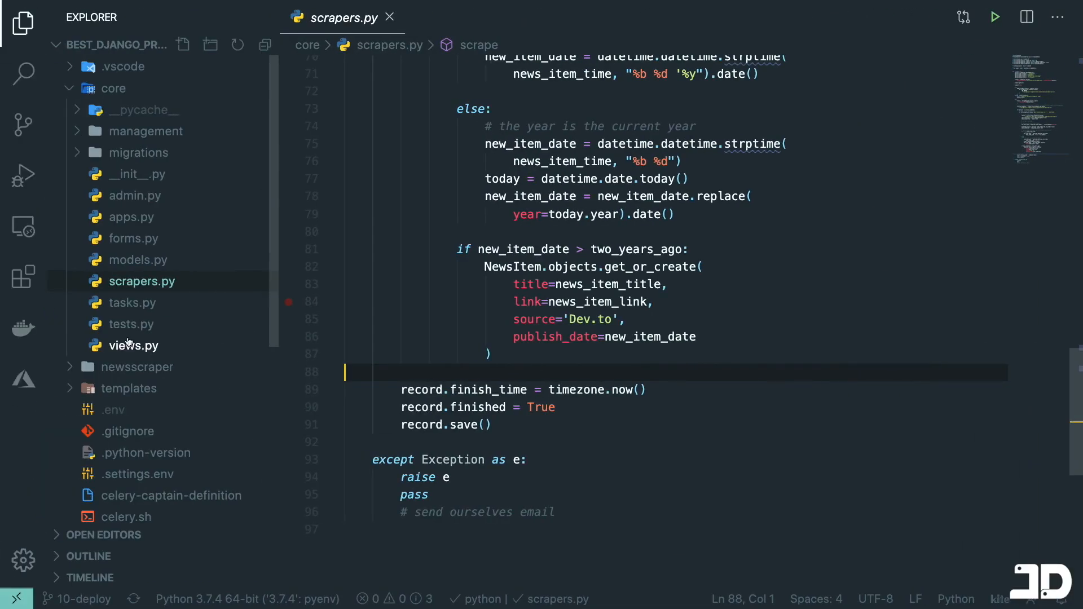
# Check views.py, show scrapers.py's /usr/local/bin/chromedriver path, and collapse the core folder.
pyautogui.click(133, 345)
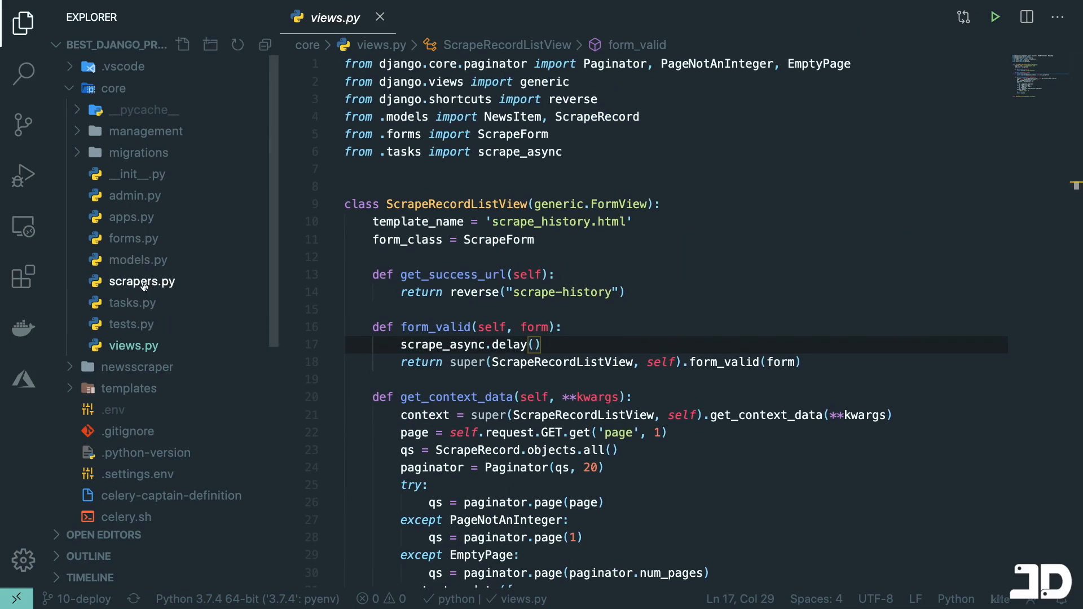
pyautogui.click(142, 281)
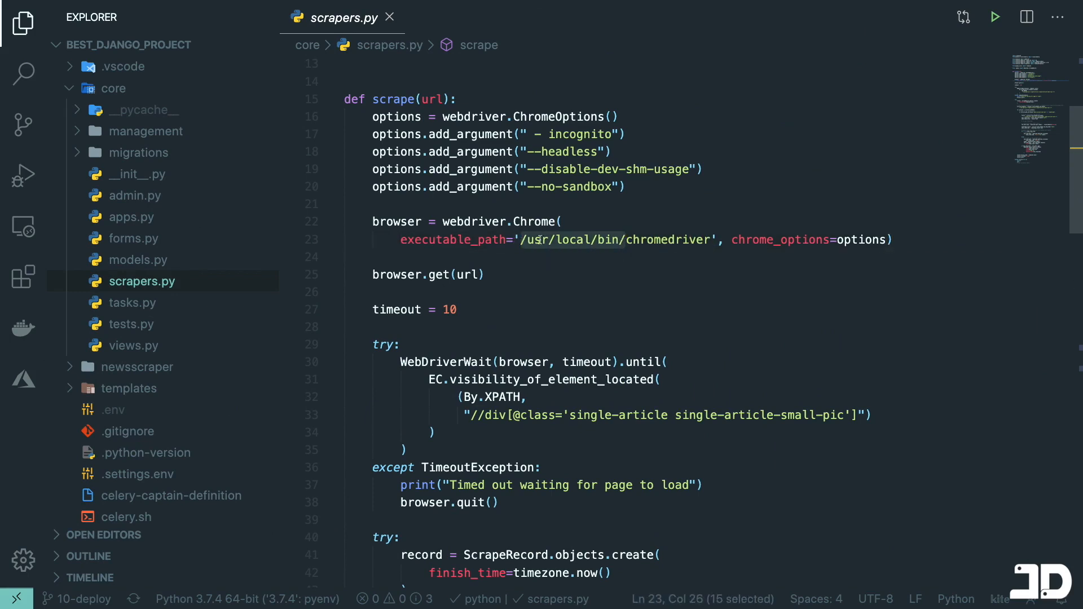
pyautogui.click(550, 274)
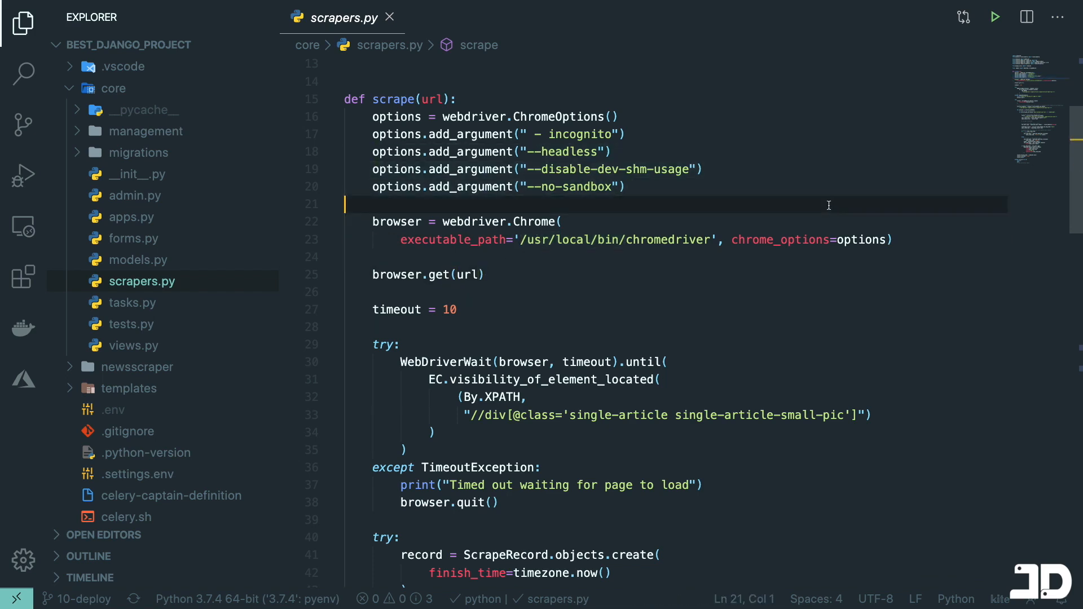
pyautogui.click(110, 88)
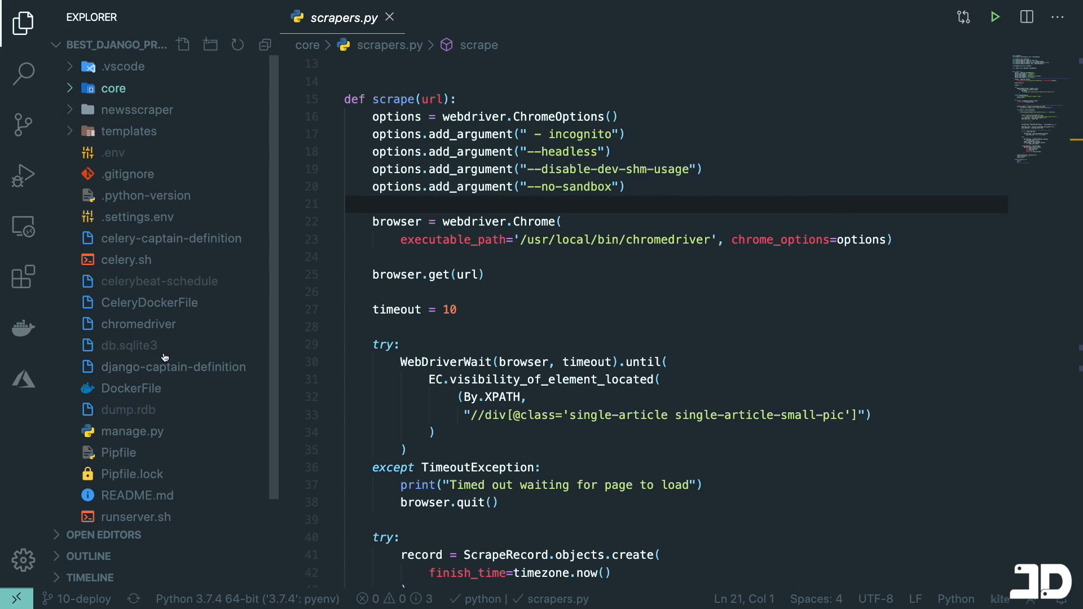
pyautogui.moveTo(130, 388)
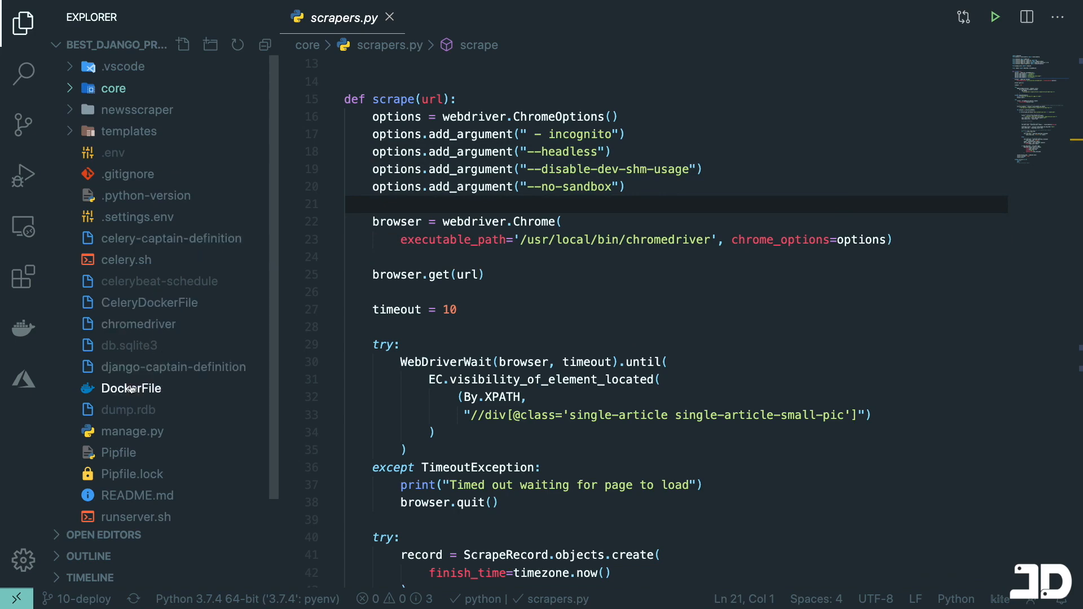
# Review the project's DockerFile installing Chrome and chromedriver and exposing port 80, then close it.
pyautogui.click(130, 387)
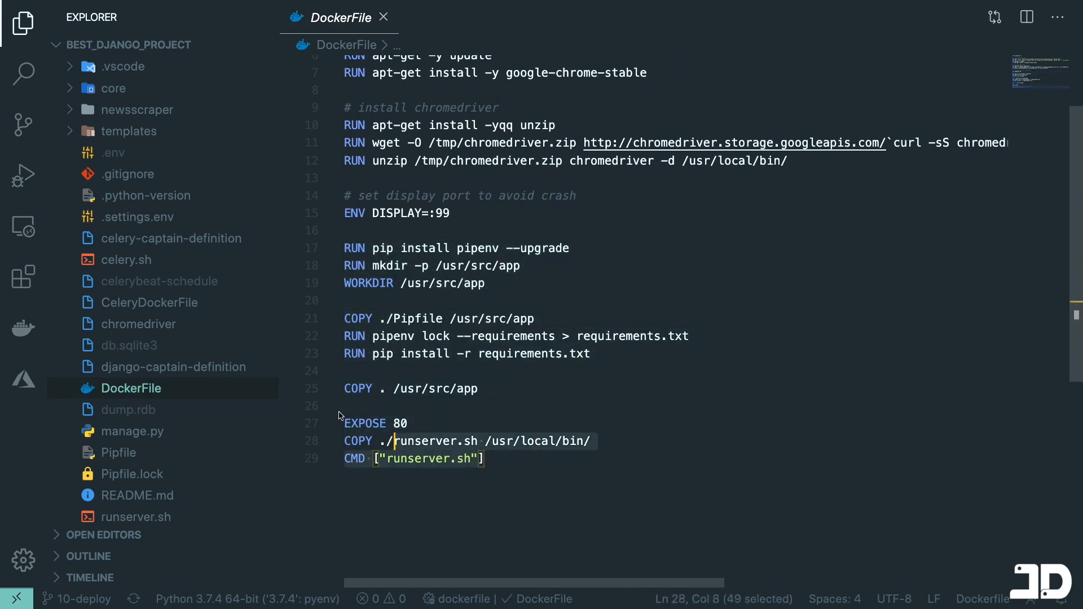
pyautogui.click(591, 354)
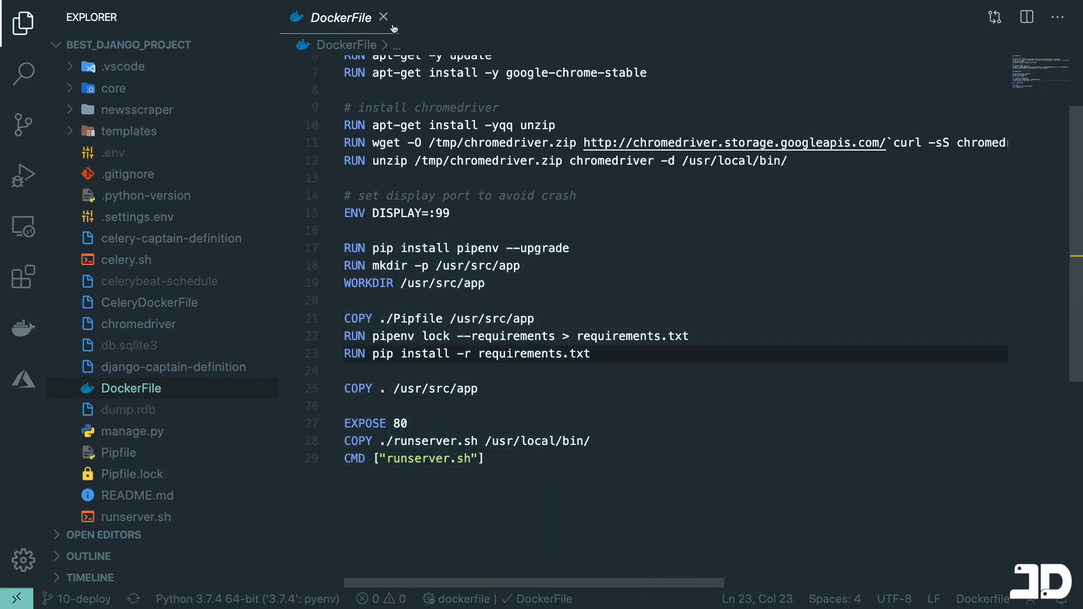
pyautogui.click(385, 16)
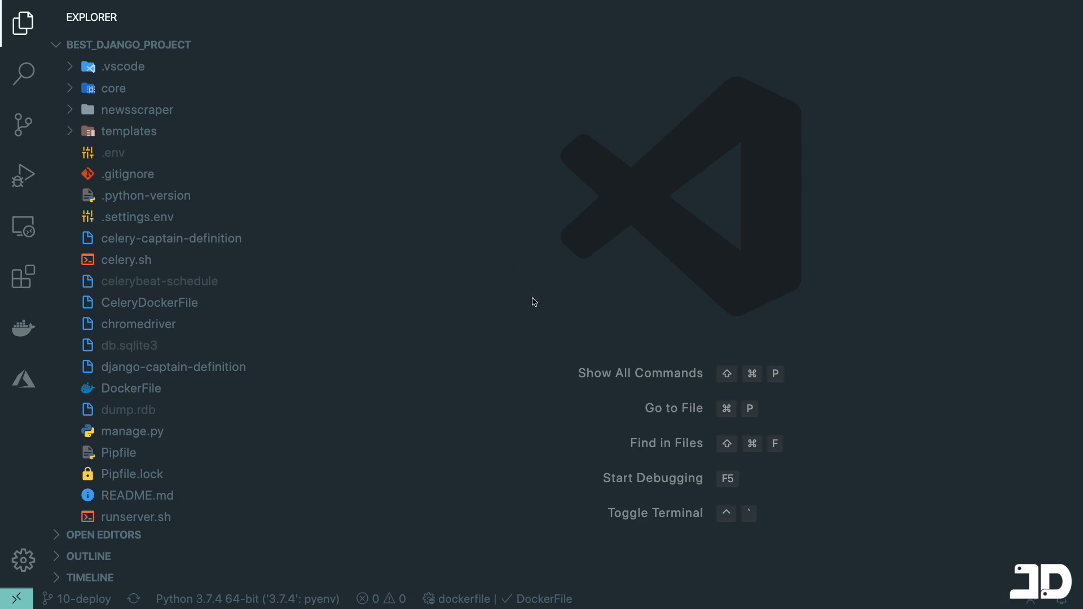
pyautogui.moveTo(557, 276)
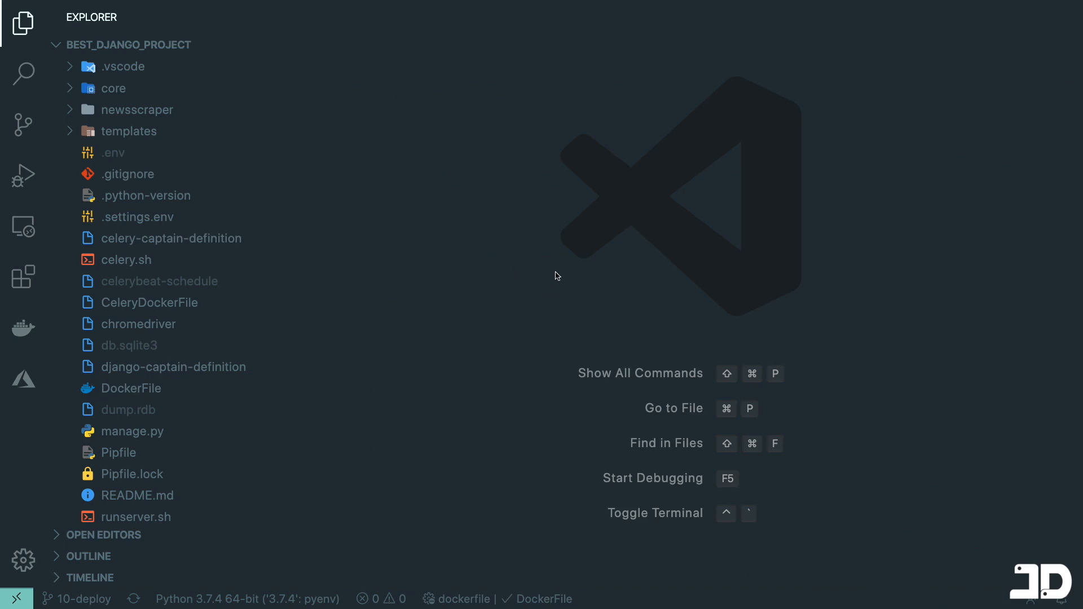
pyautogui.moveTo(544, 279)
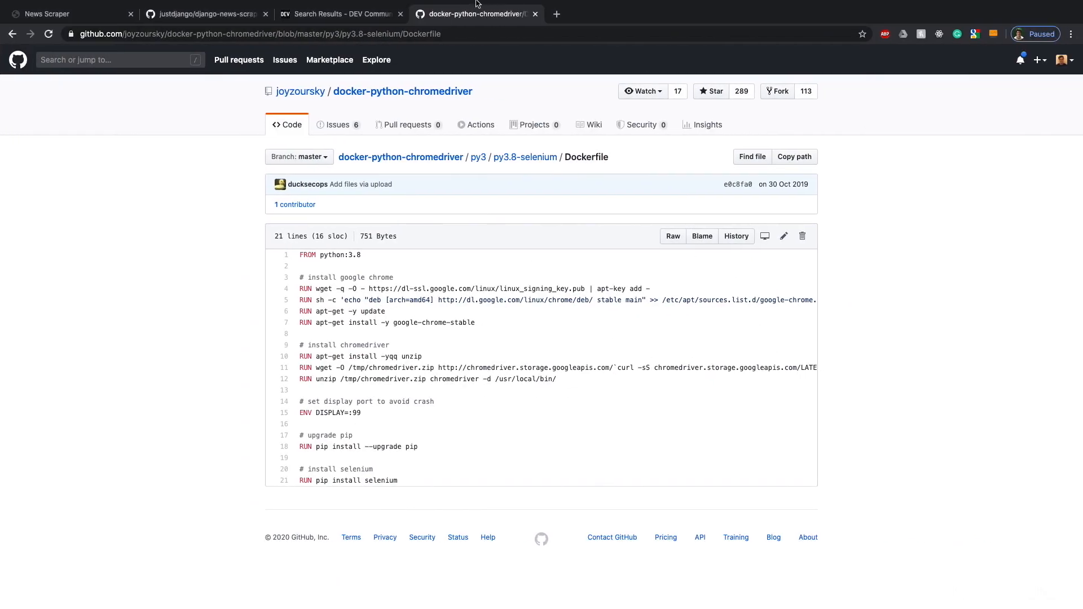
# Load caprover.com, 'Build your own PaaS in a few minutes', in a new tab.
pyautogui.click(556, 13)
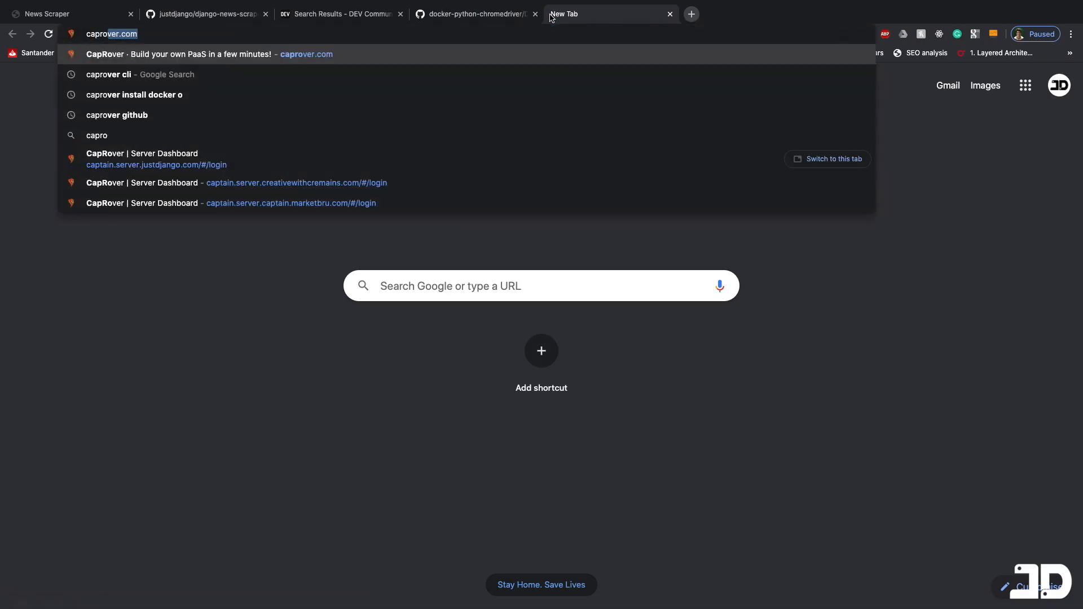
pyautogui.click(207, 54)
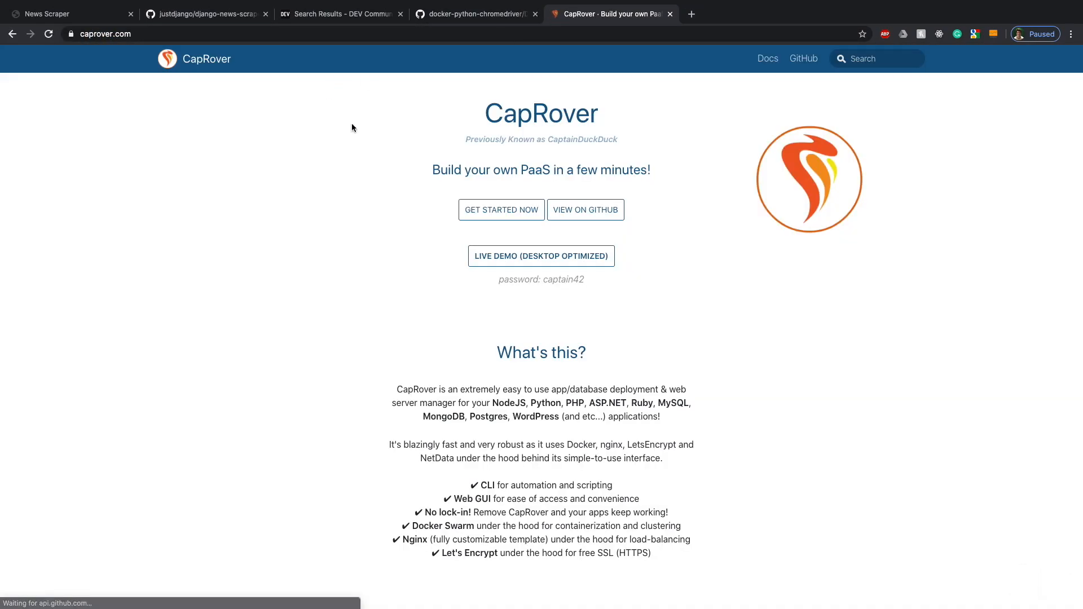
pyautogui.moveTo(539, 88)
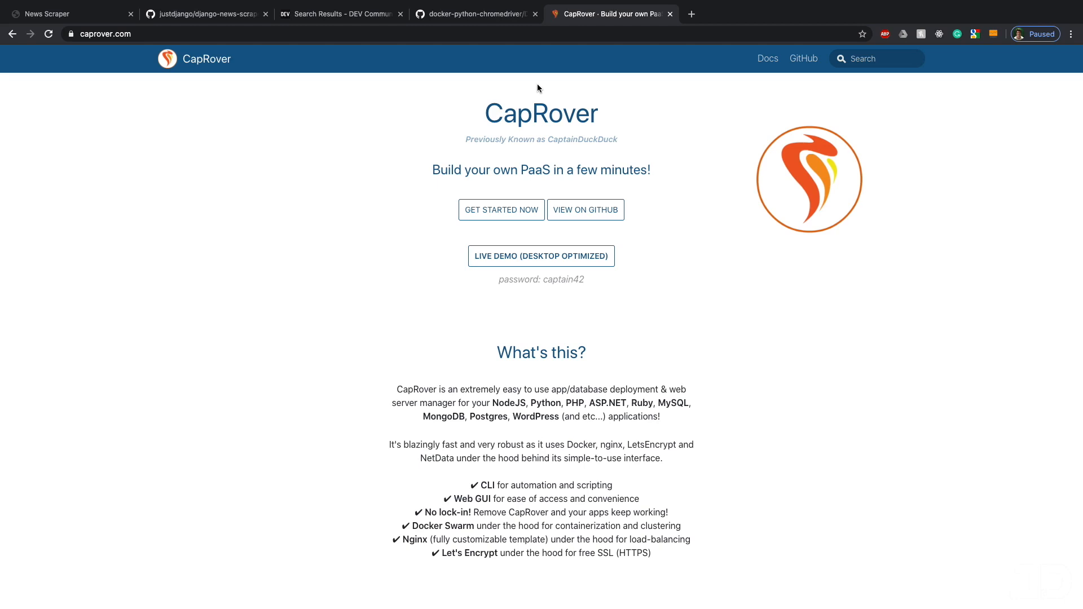
pyautogui.moveTo(612, 114)
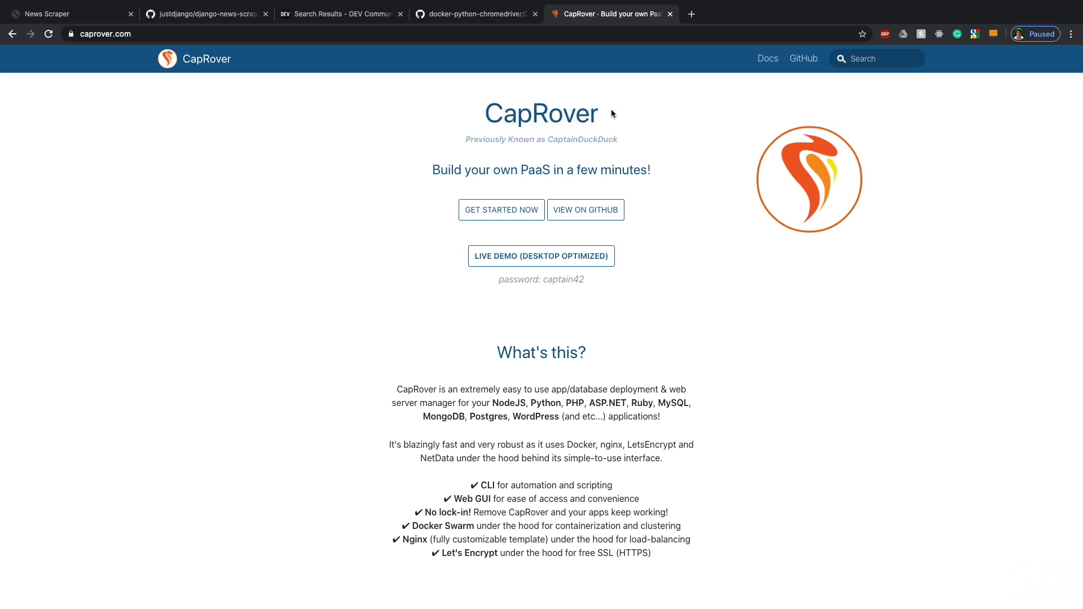
pyautogui.moveTo(549, 88)
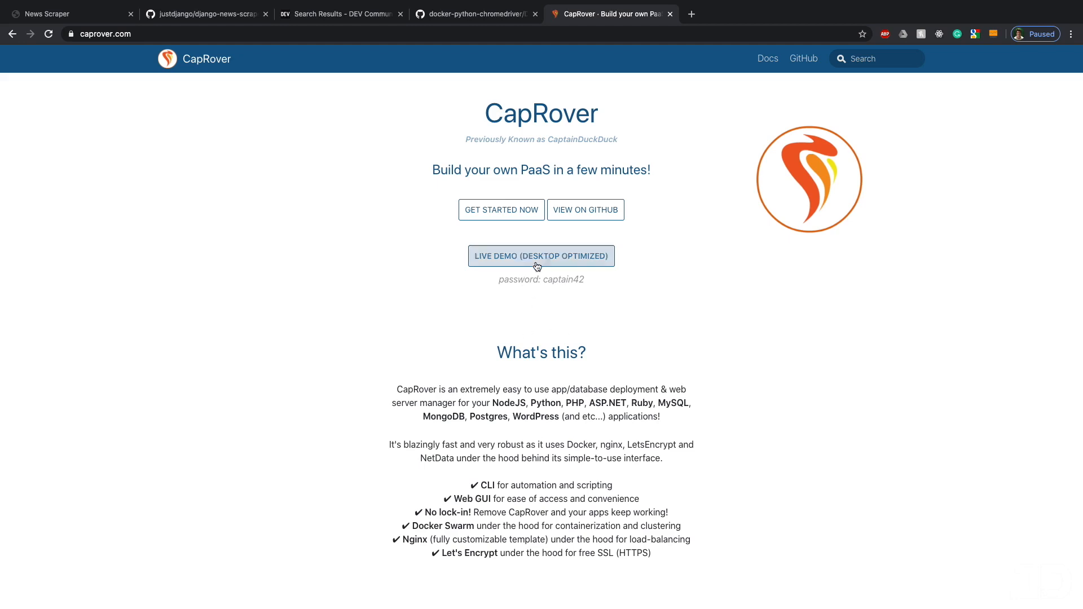
pyautogui.moveTo(536, 314)
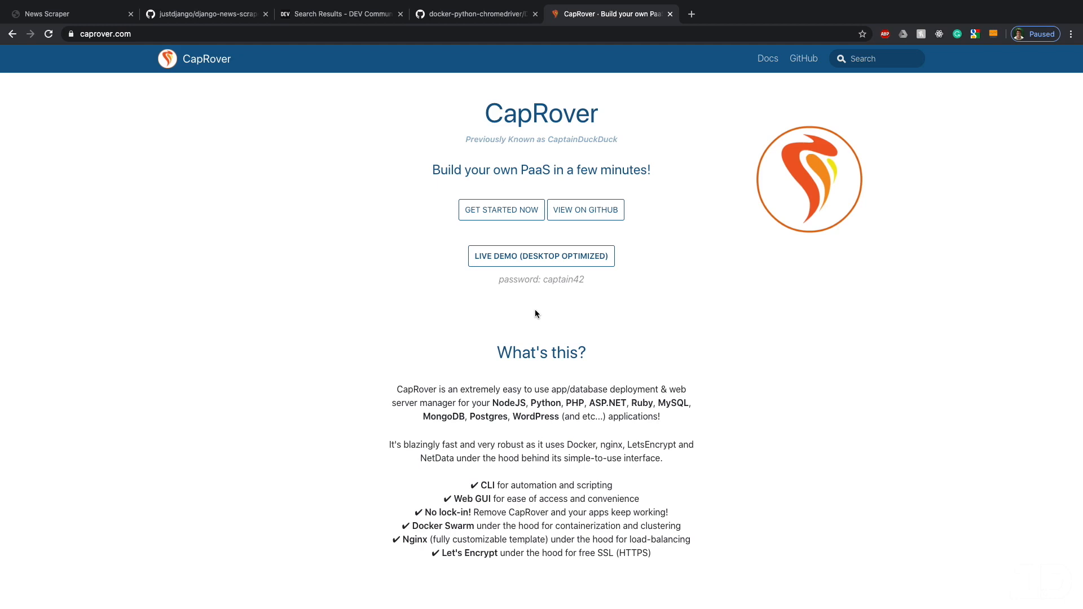
pyautogui.moveTo(554, 292)
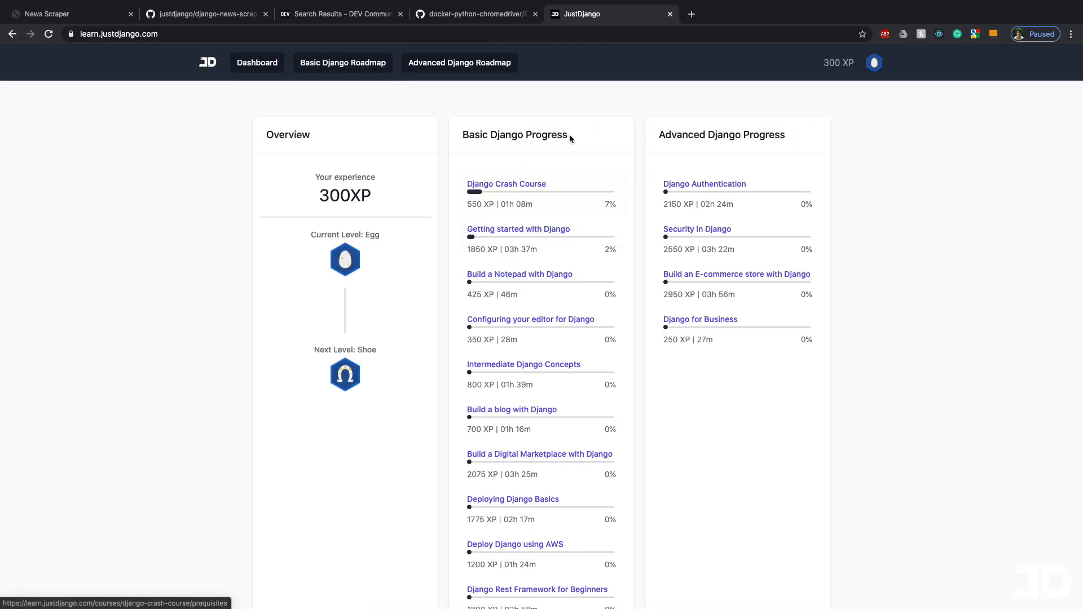
pyautogui.moveTo(539, 118)
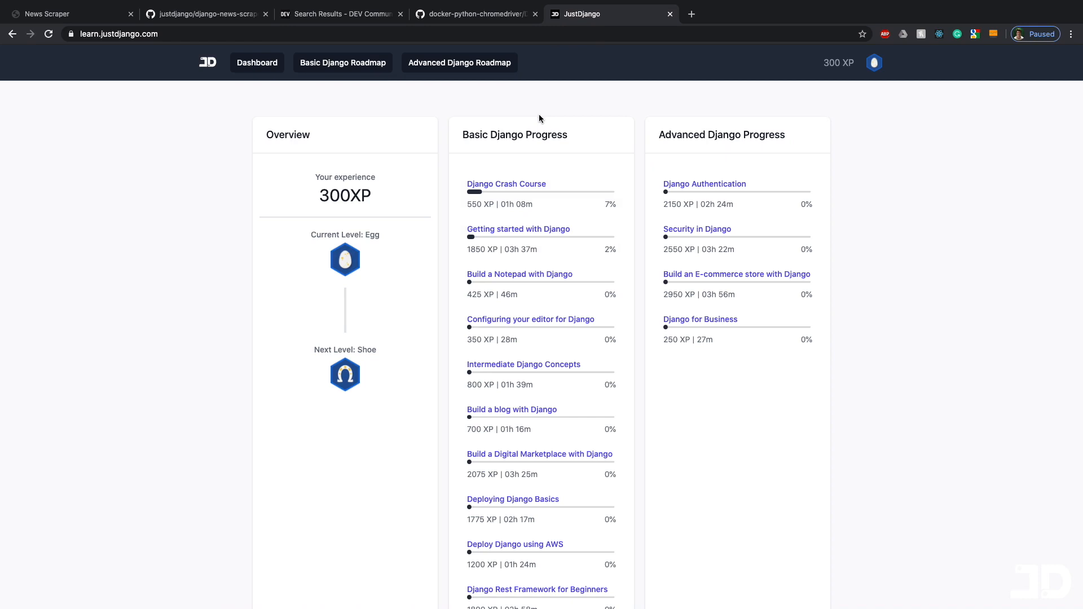